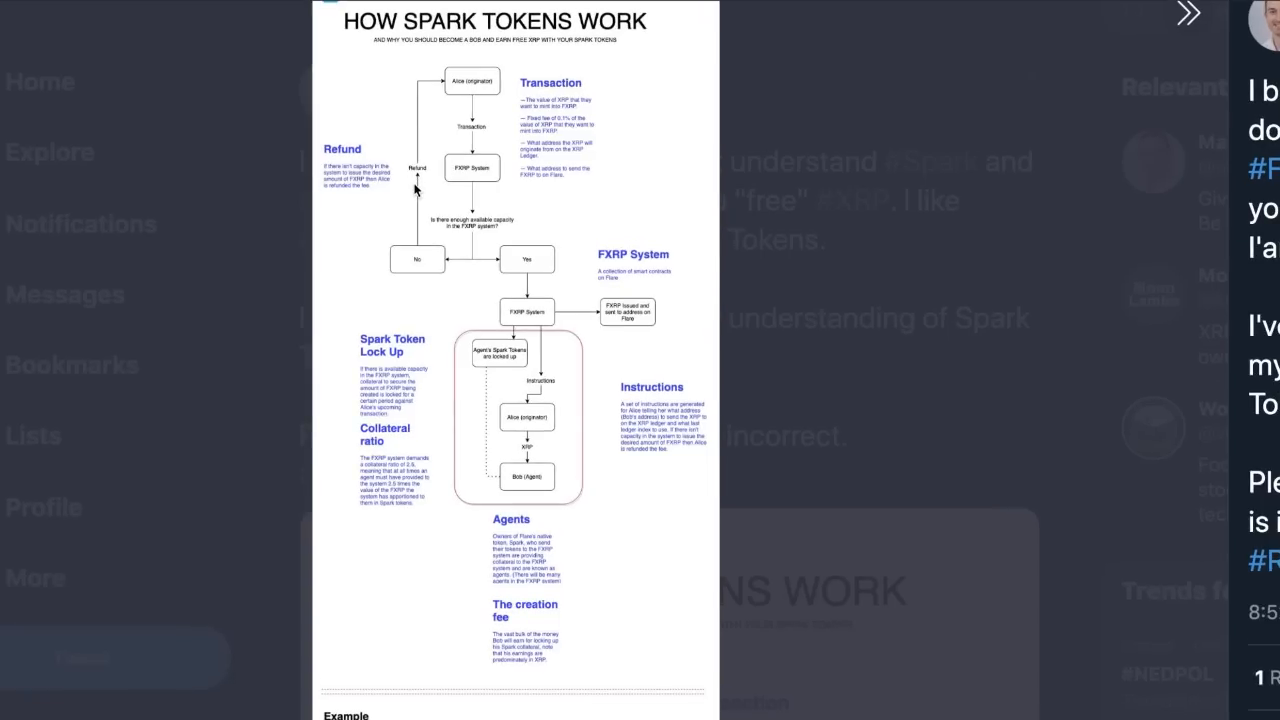
- Scroll the Spark tokens infographic down to the Example section with the 5,000 and 200.2 notes
scroll(down, 3)
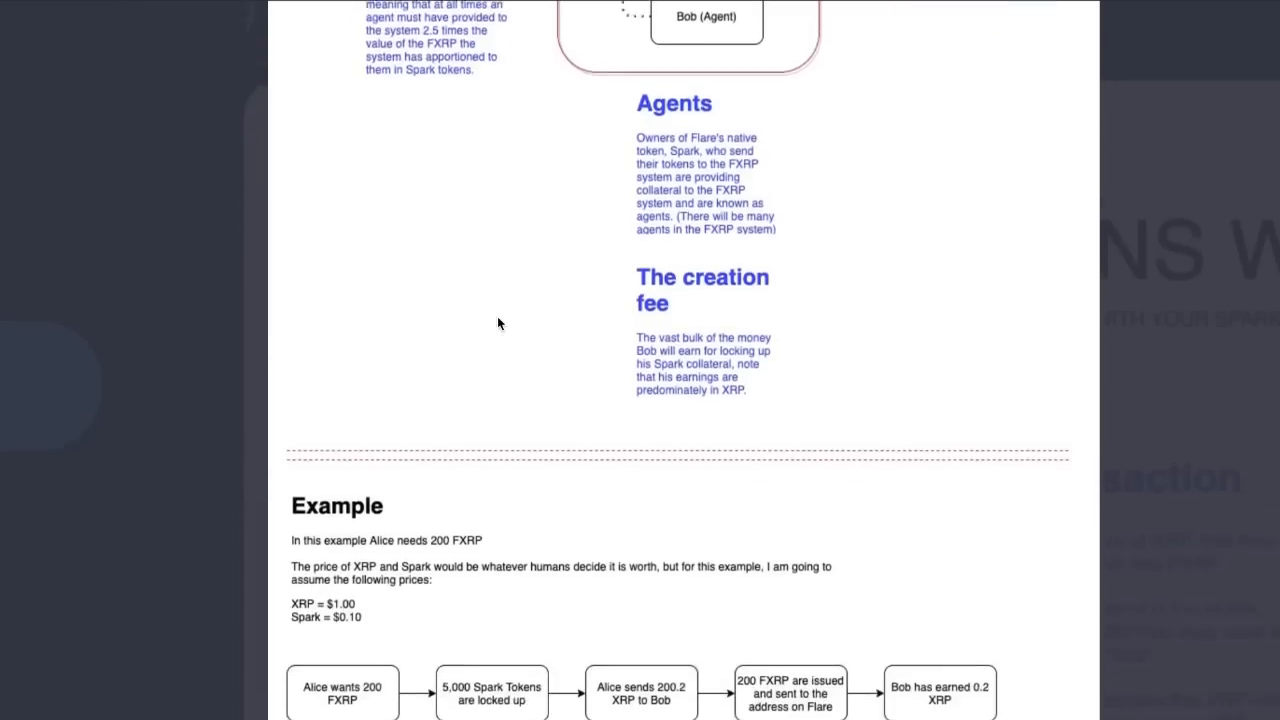
scroll(down, 3)
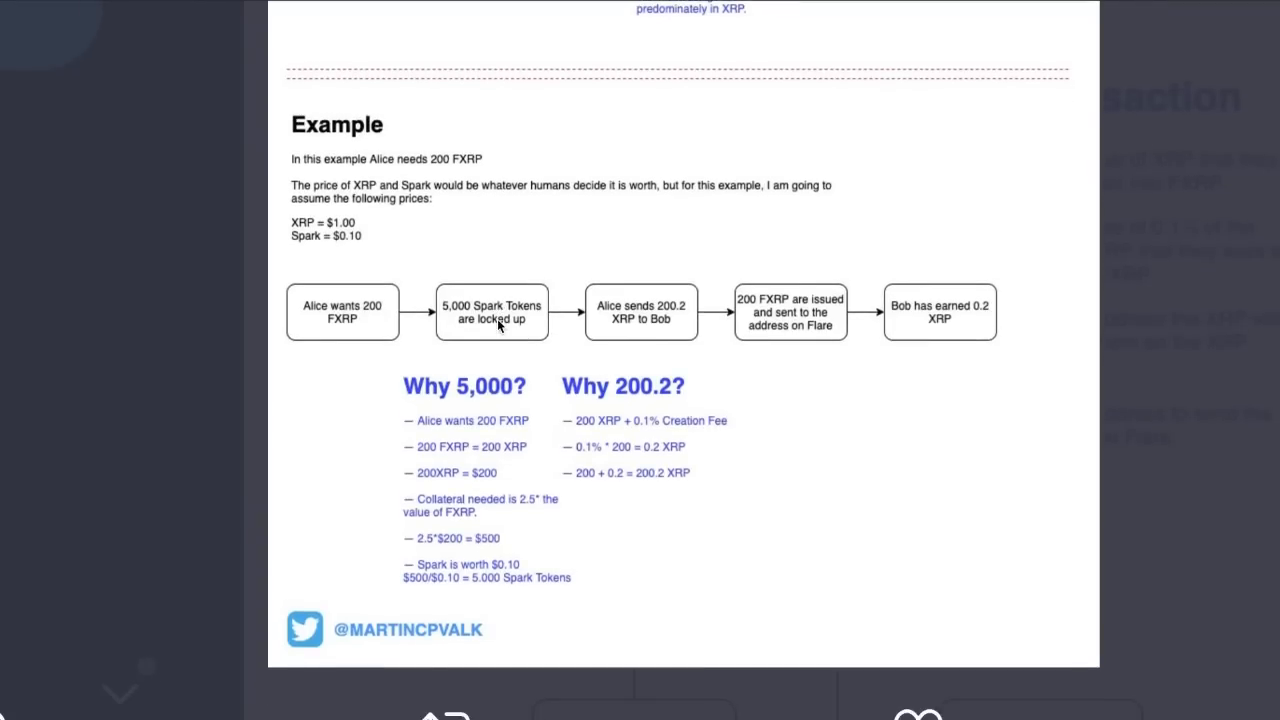
mouse_move(456, 140)
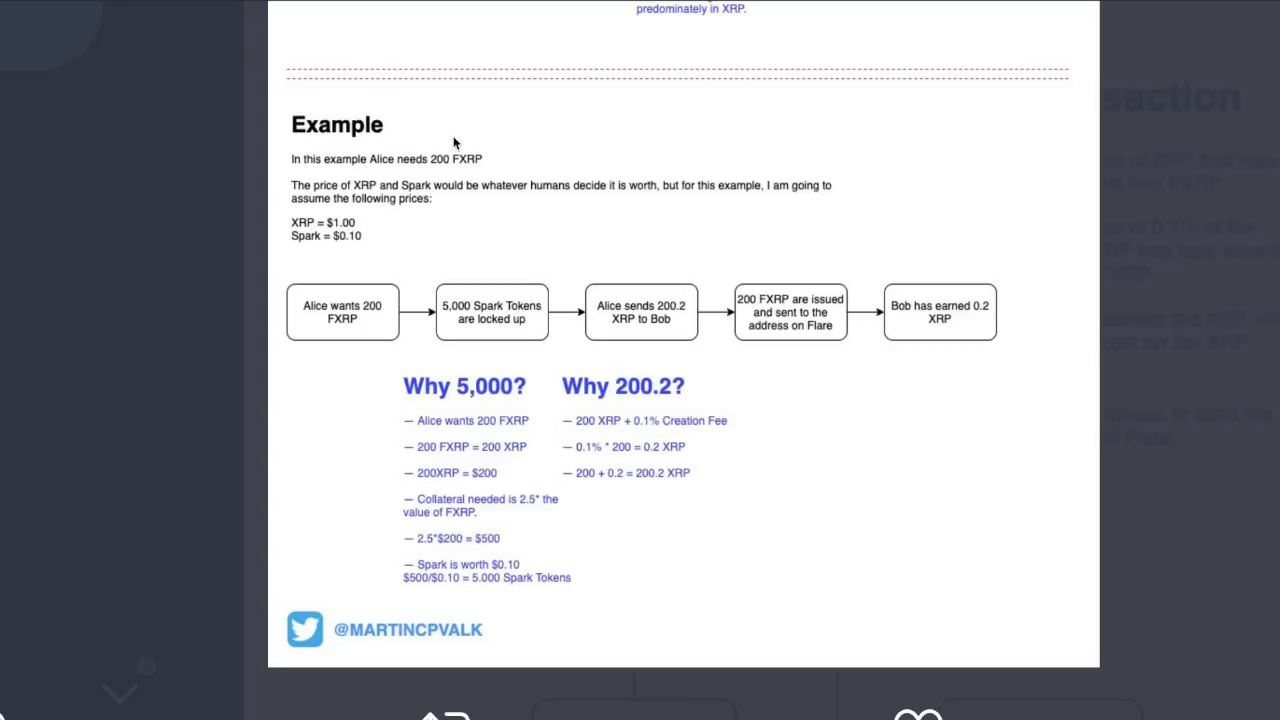
mouse_move(444, 158)
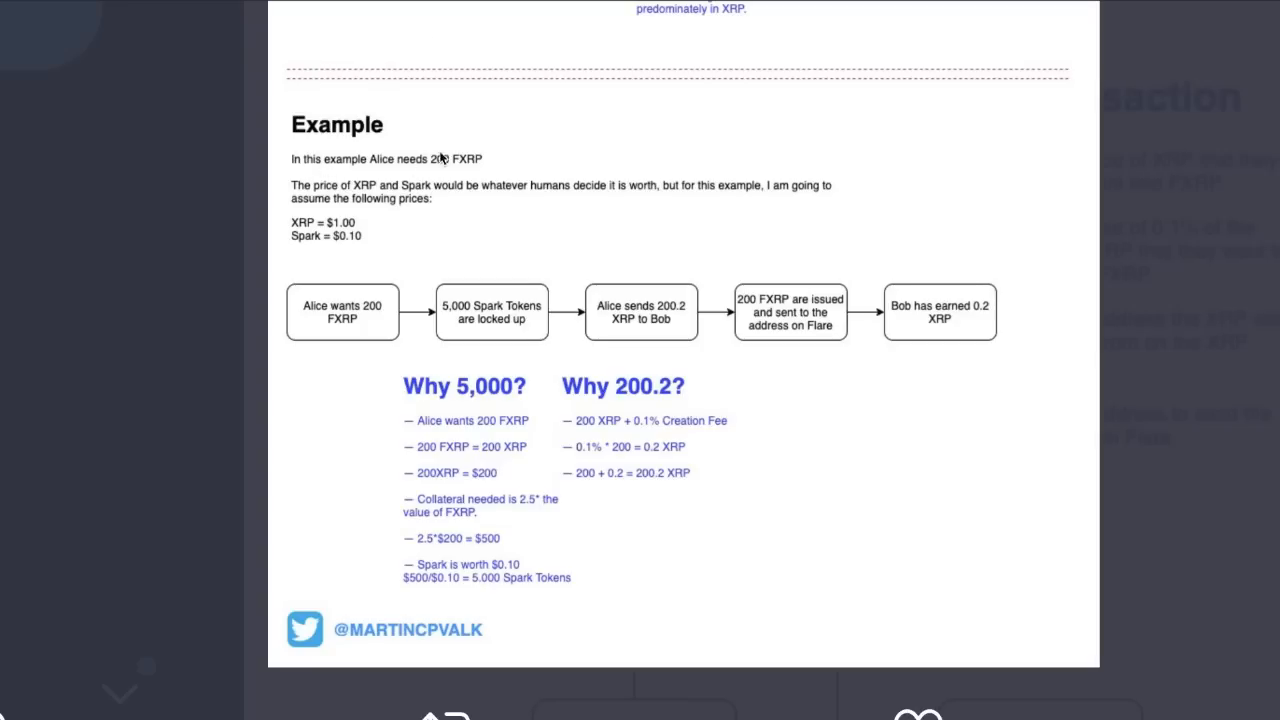
mouse_move(322, 198)
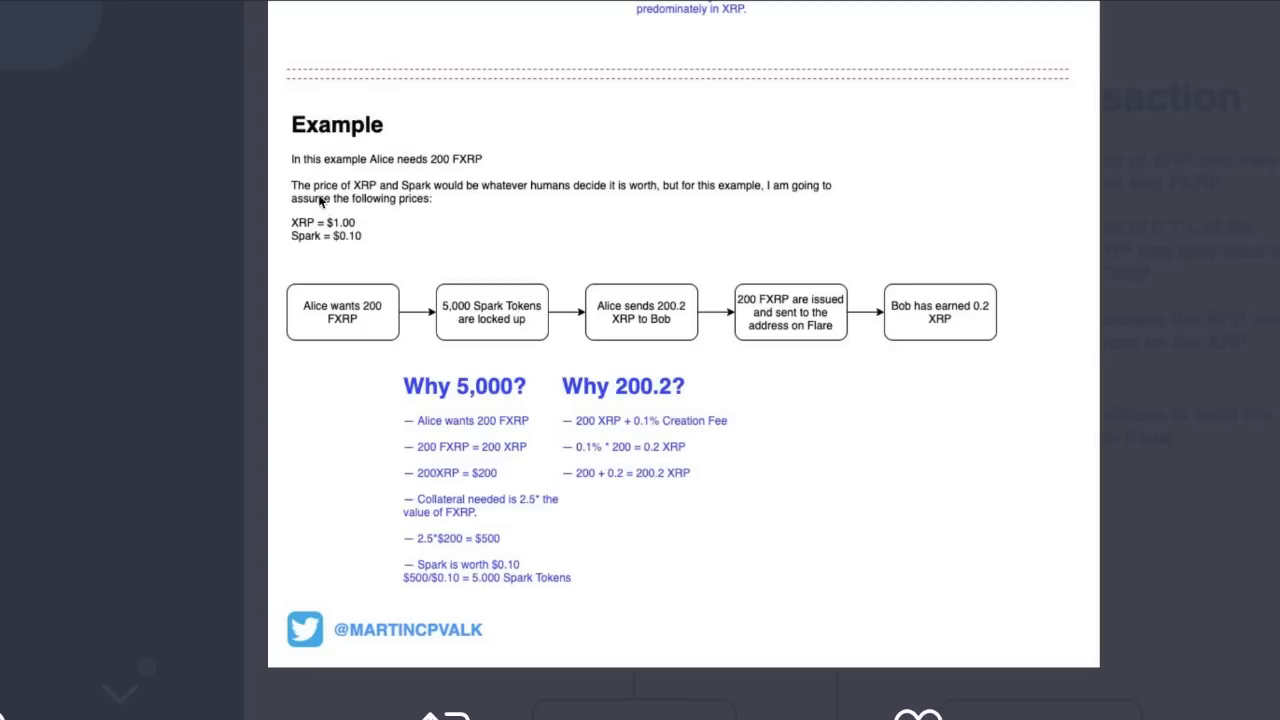
mouse_move(388, 200)
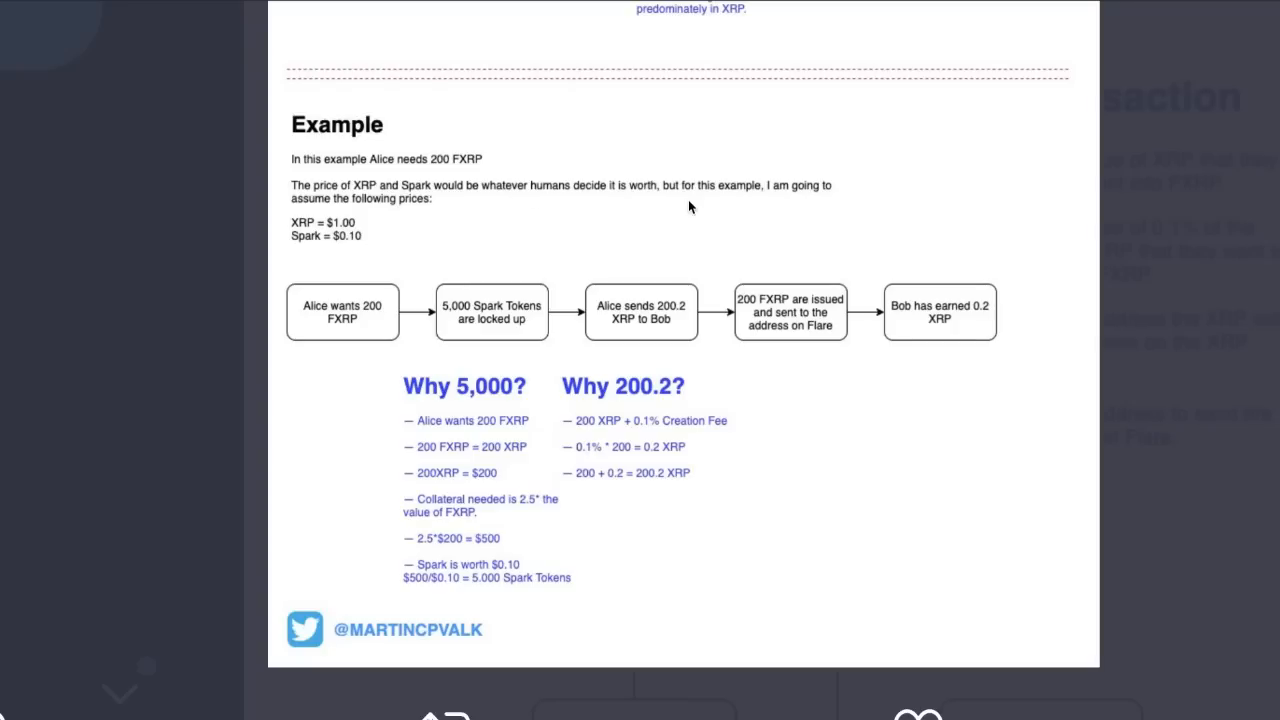
mouse_move(456, 228)
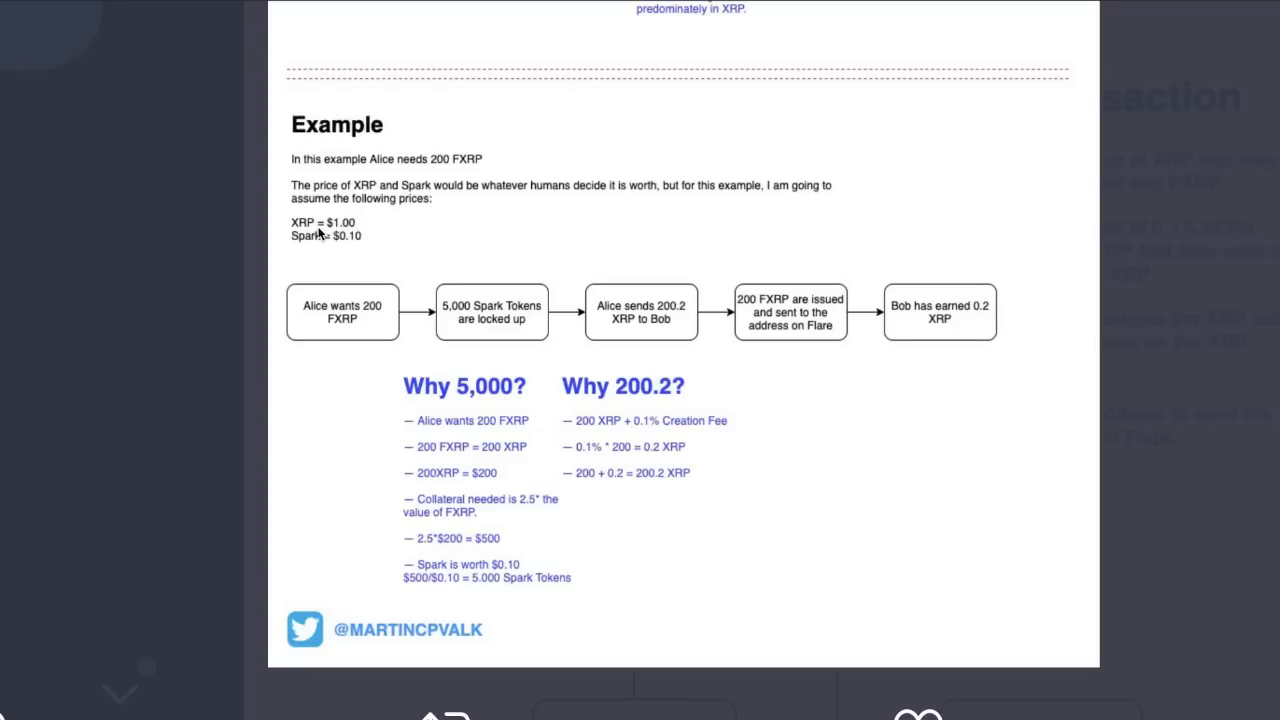
mouse_move(344, 236)
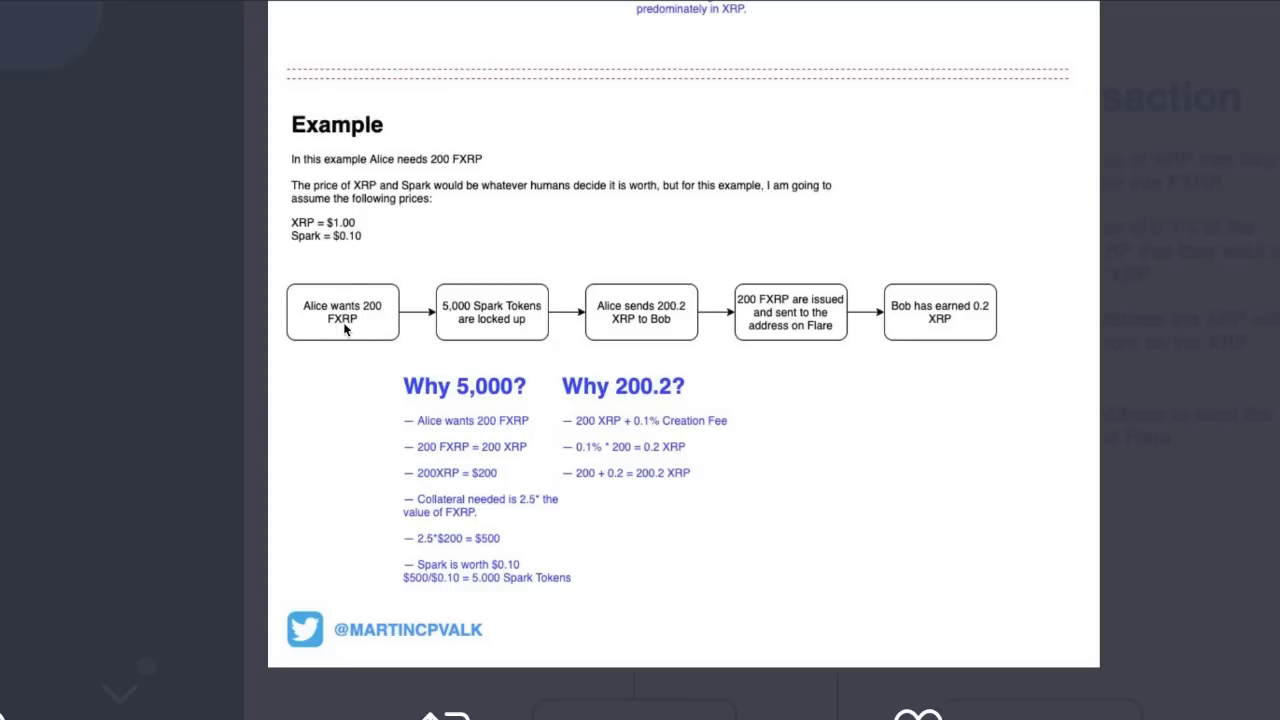
mouse_move(468, 304)
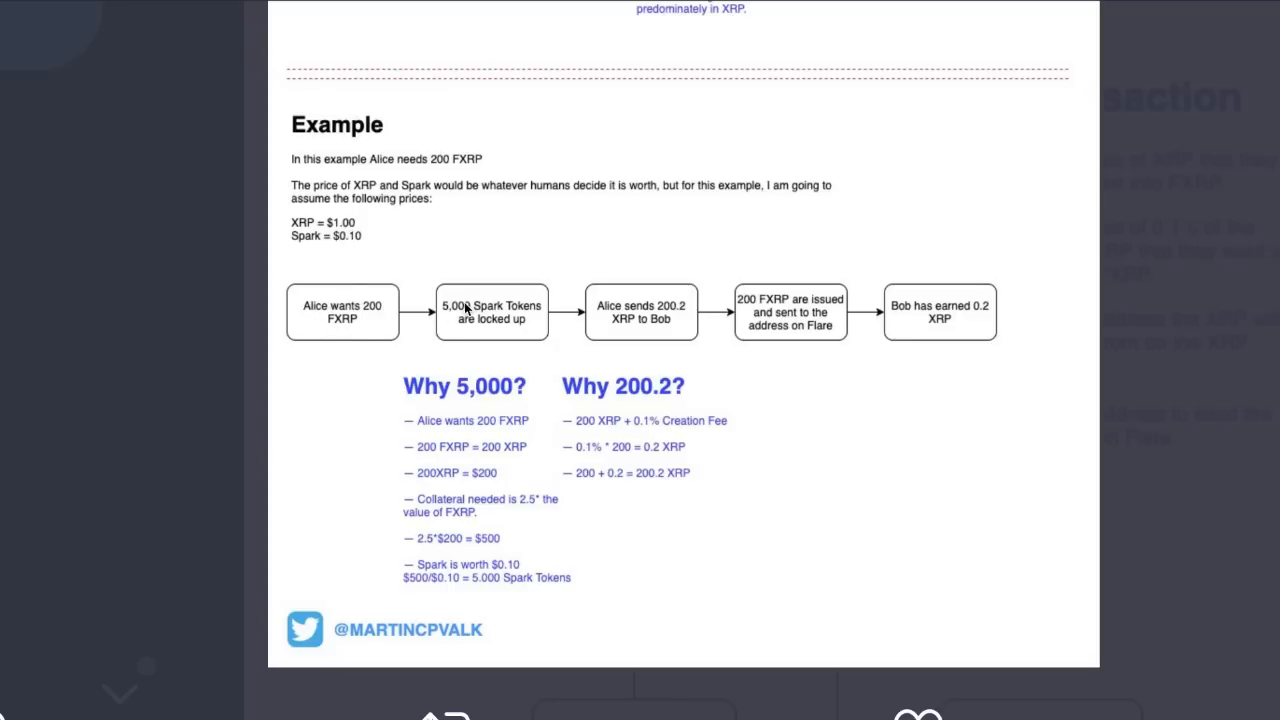
mouse_move(600, 336)
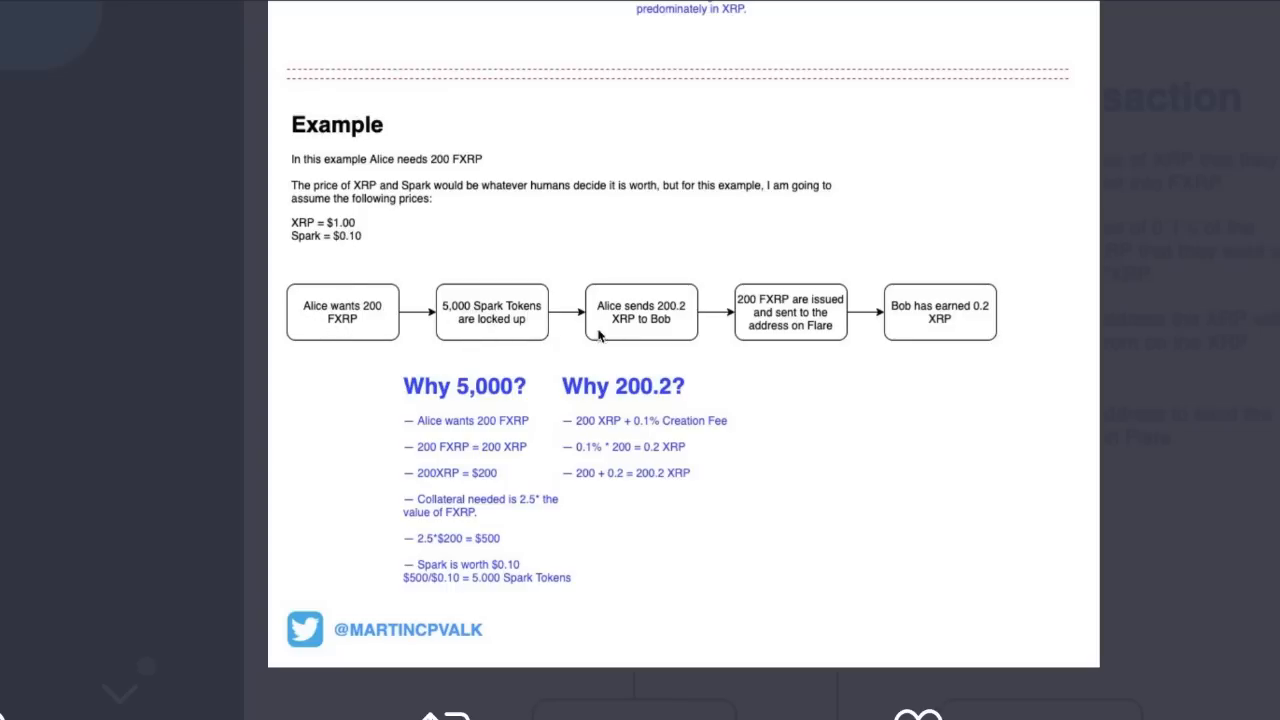
mouse_move(652, 340)
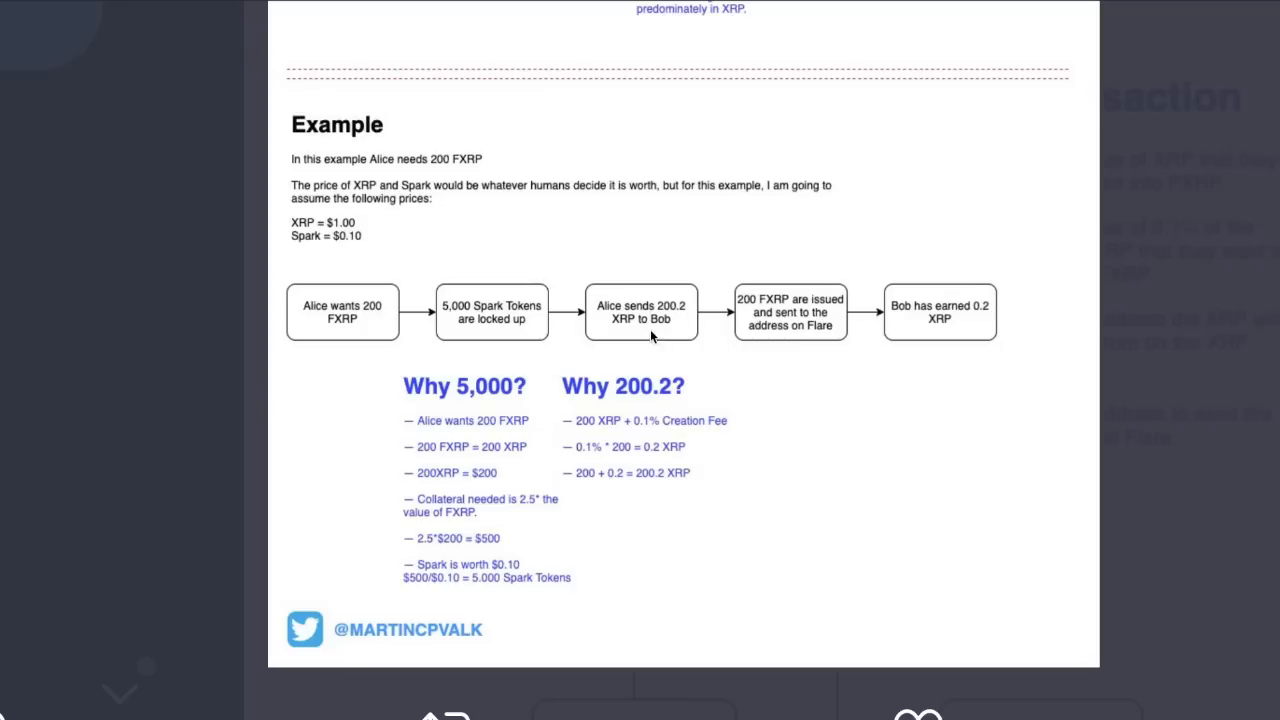
mouse_move(760, 314)
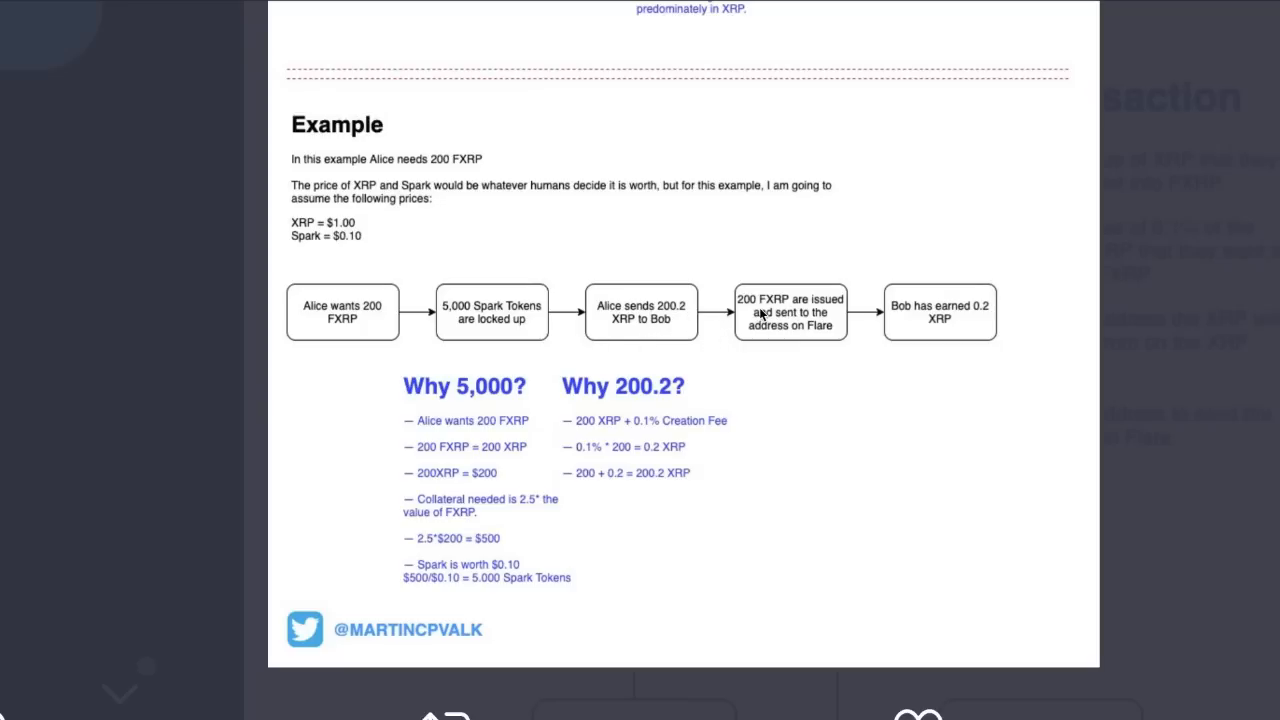
mouse_move(780, 348)
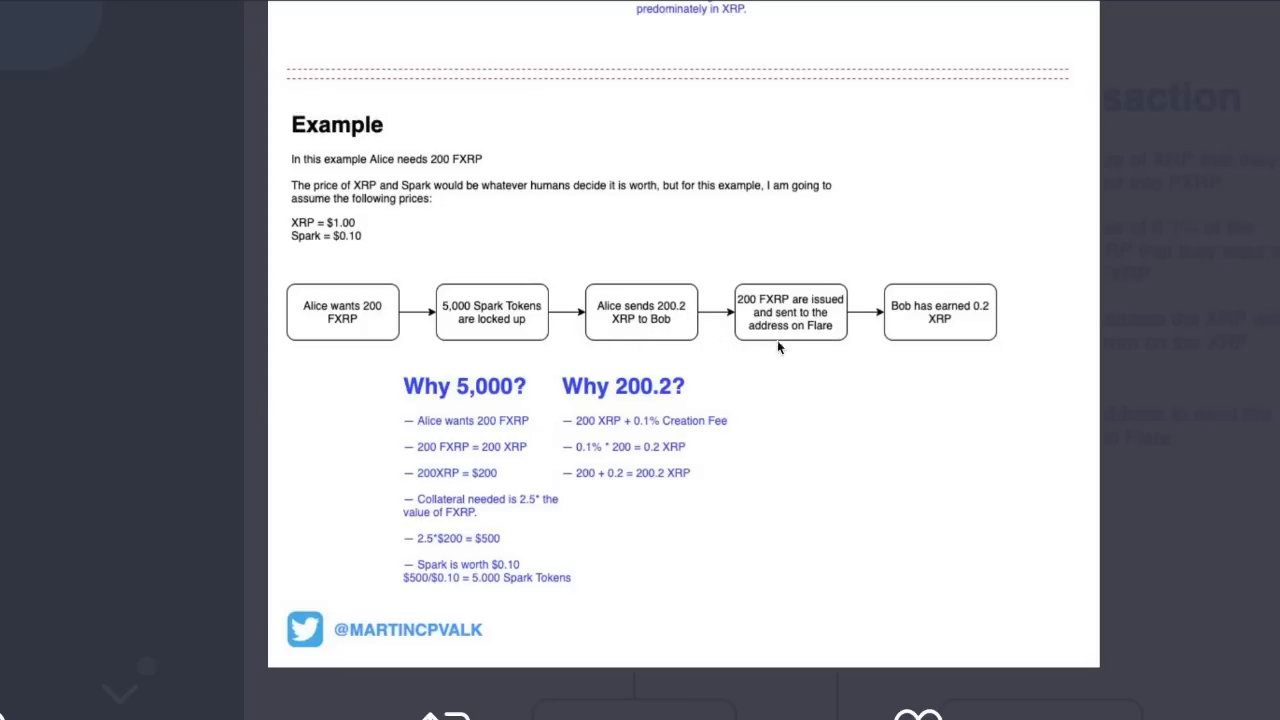
mouse_move(970, 330)
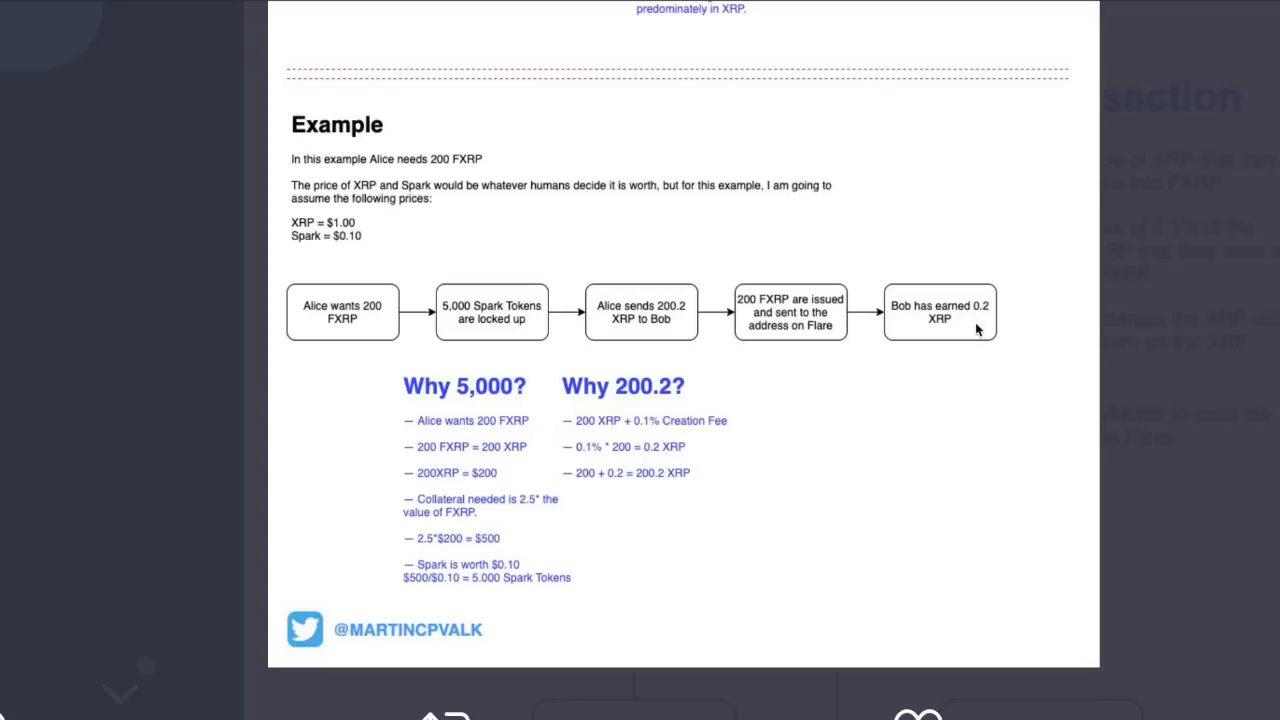
mouse_move(448, 412)
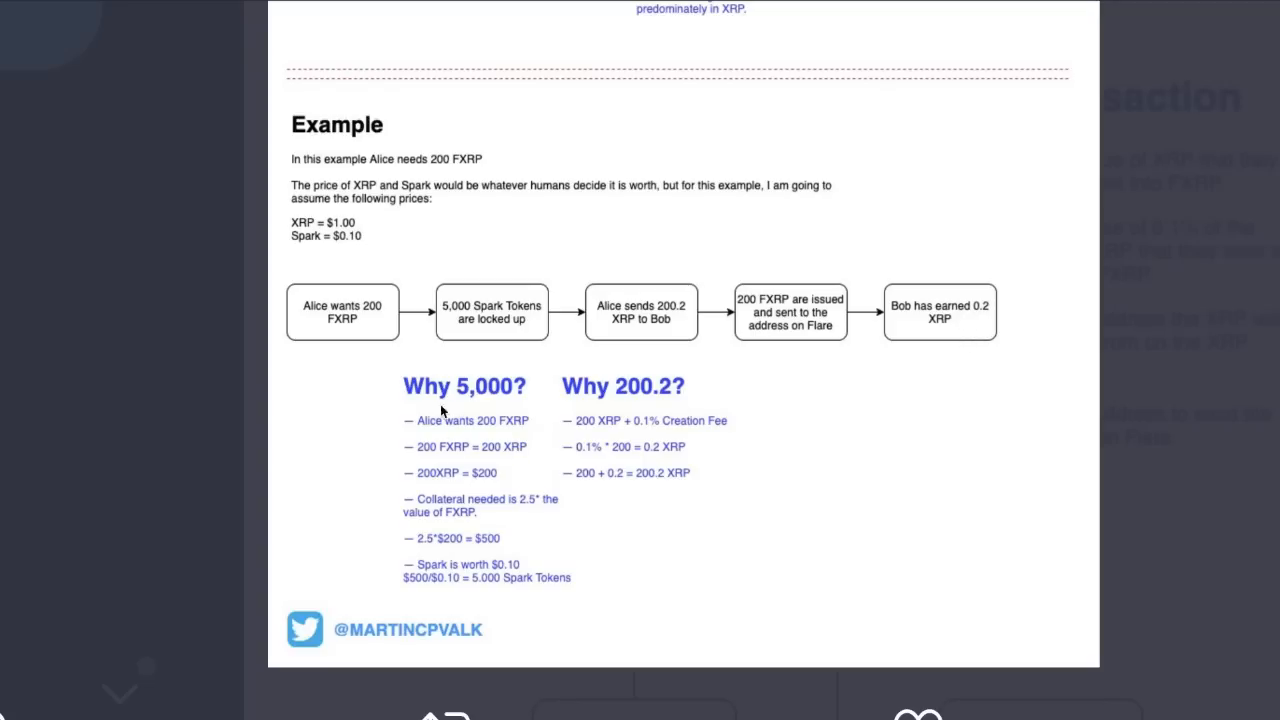
mouse_move(540, 436)
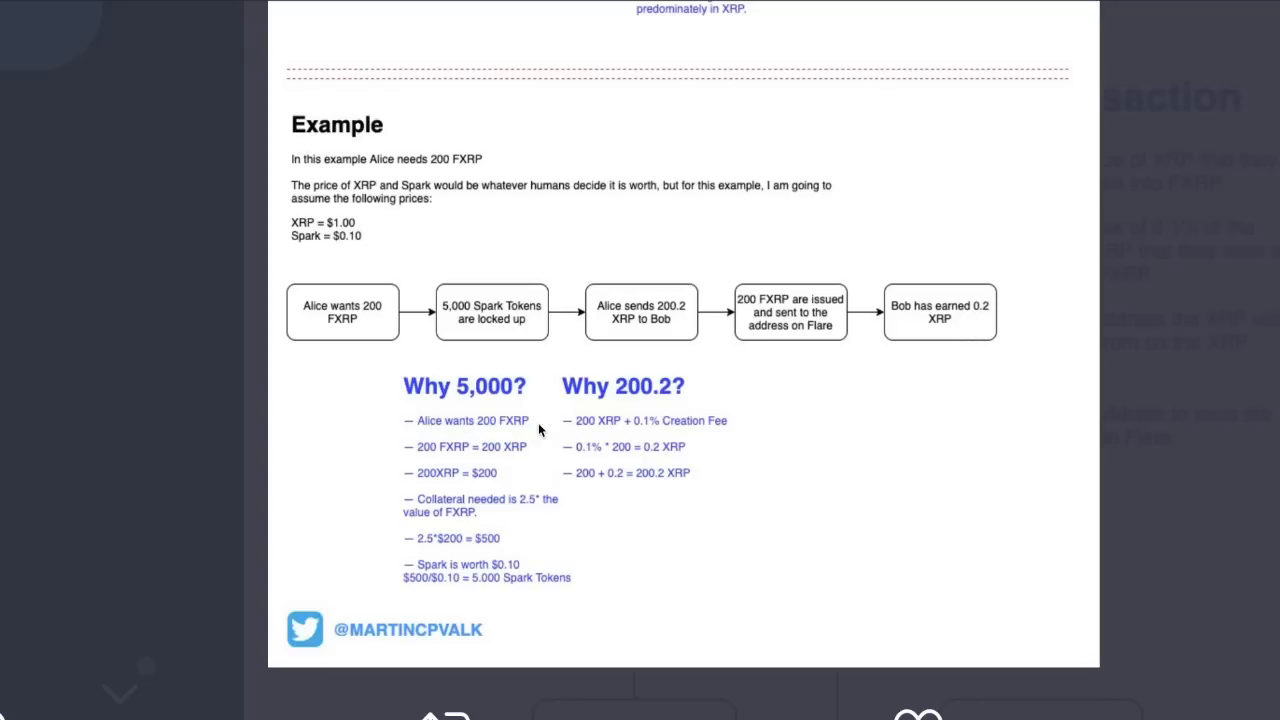
mouse_move(494, 456)
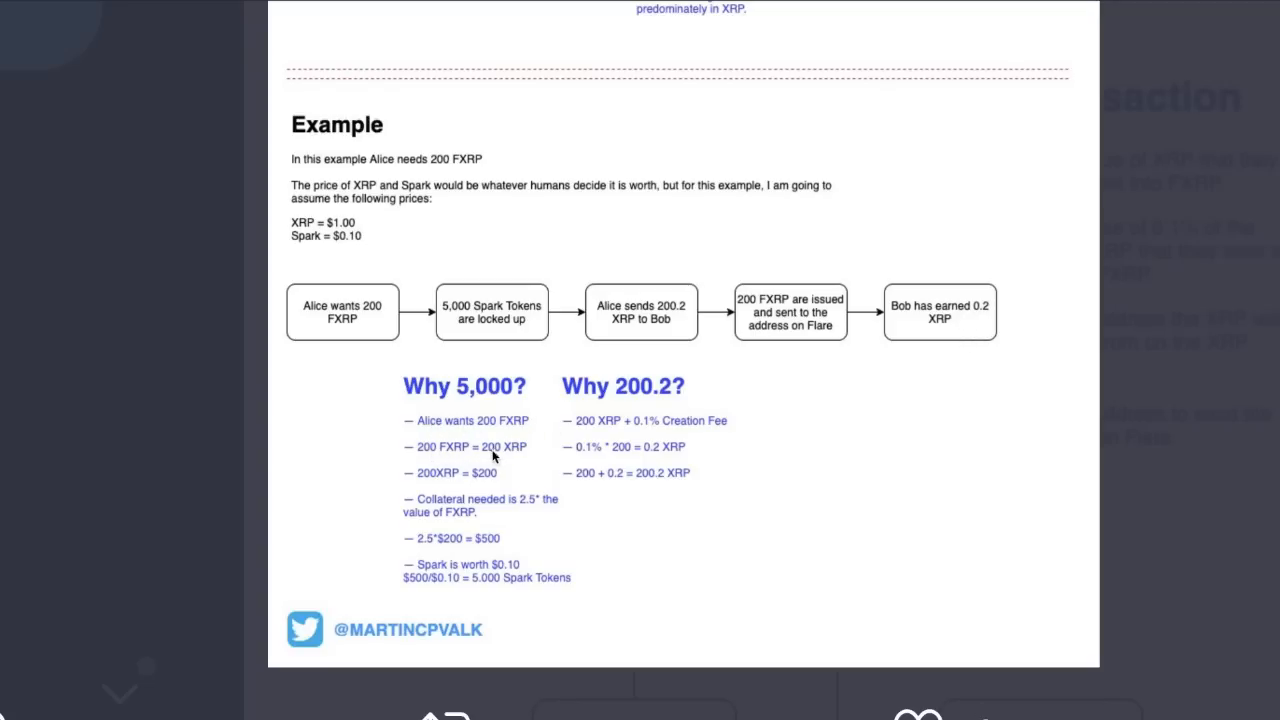
mouse_move(486, 480)
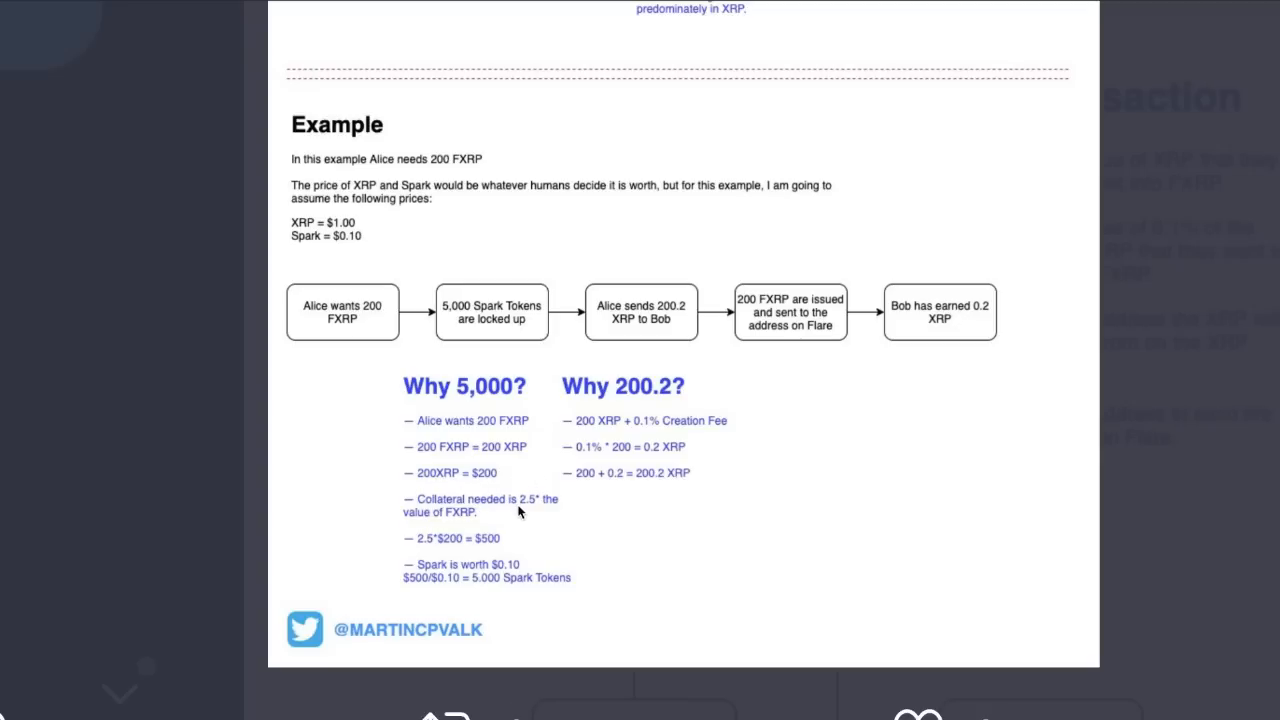
mouse_move(470, 530)
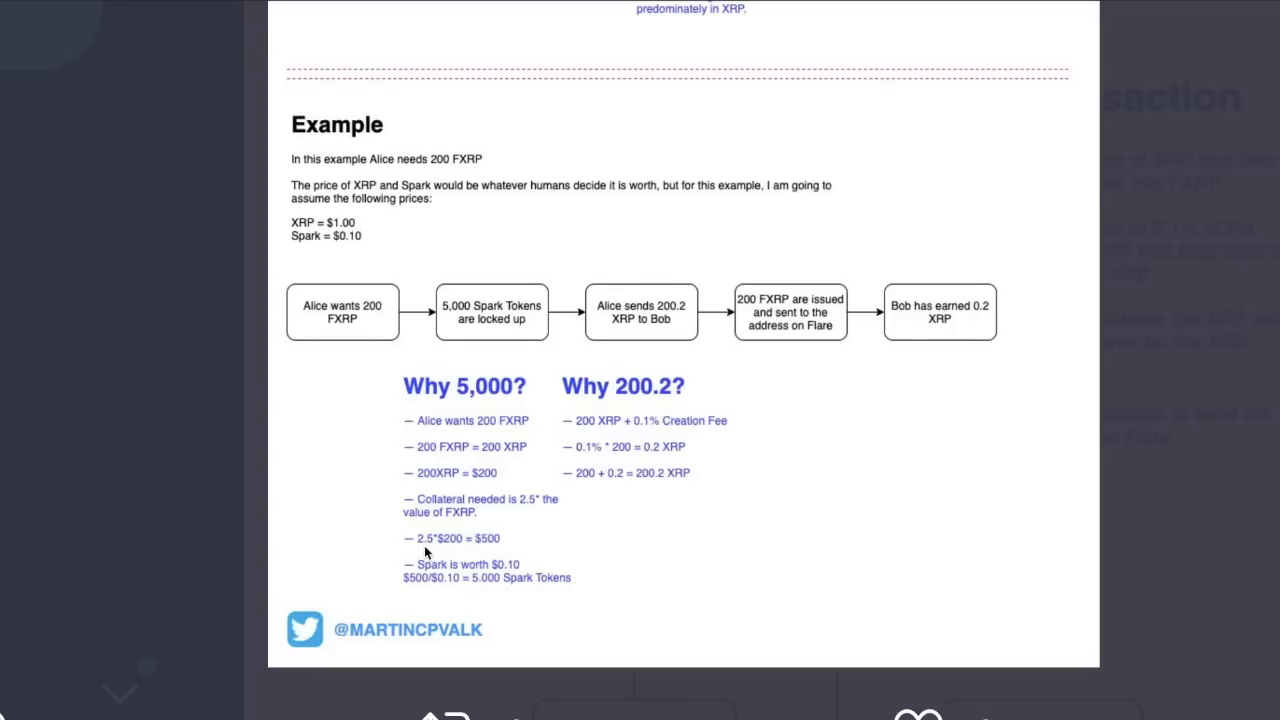
mouse_move(512, 534)
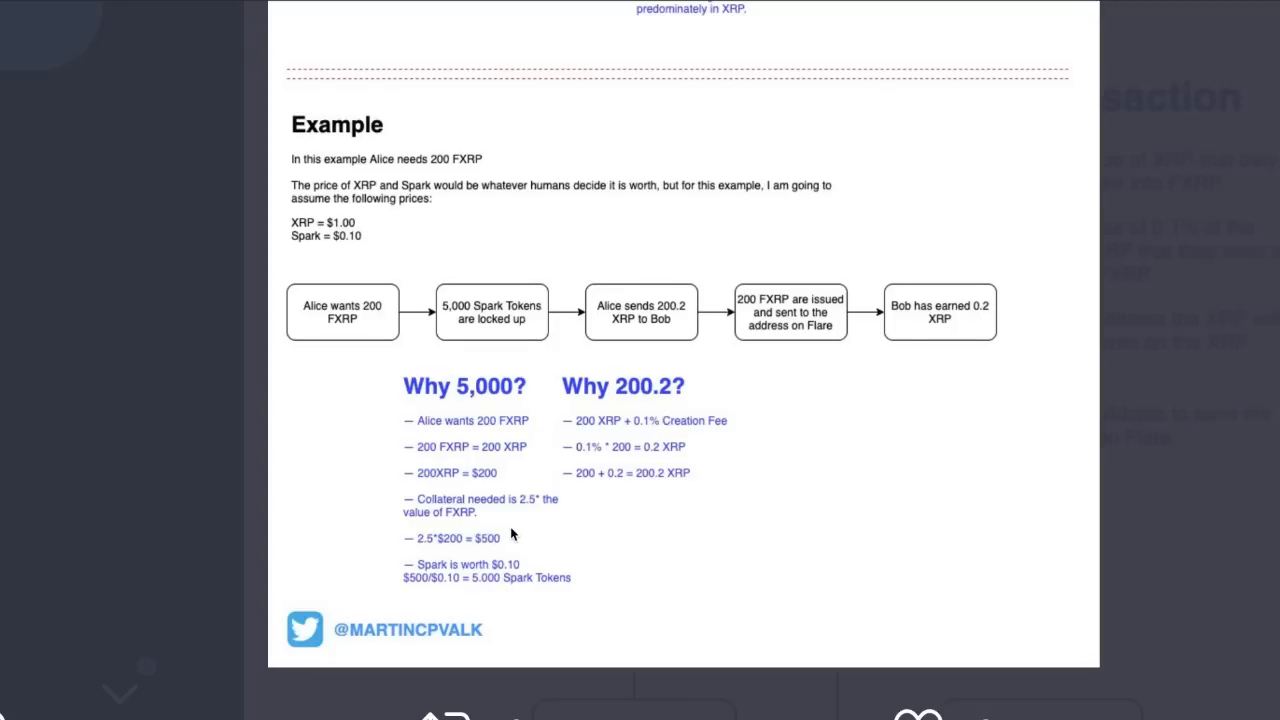
mouse_move(420, 600)
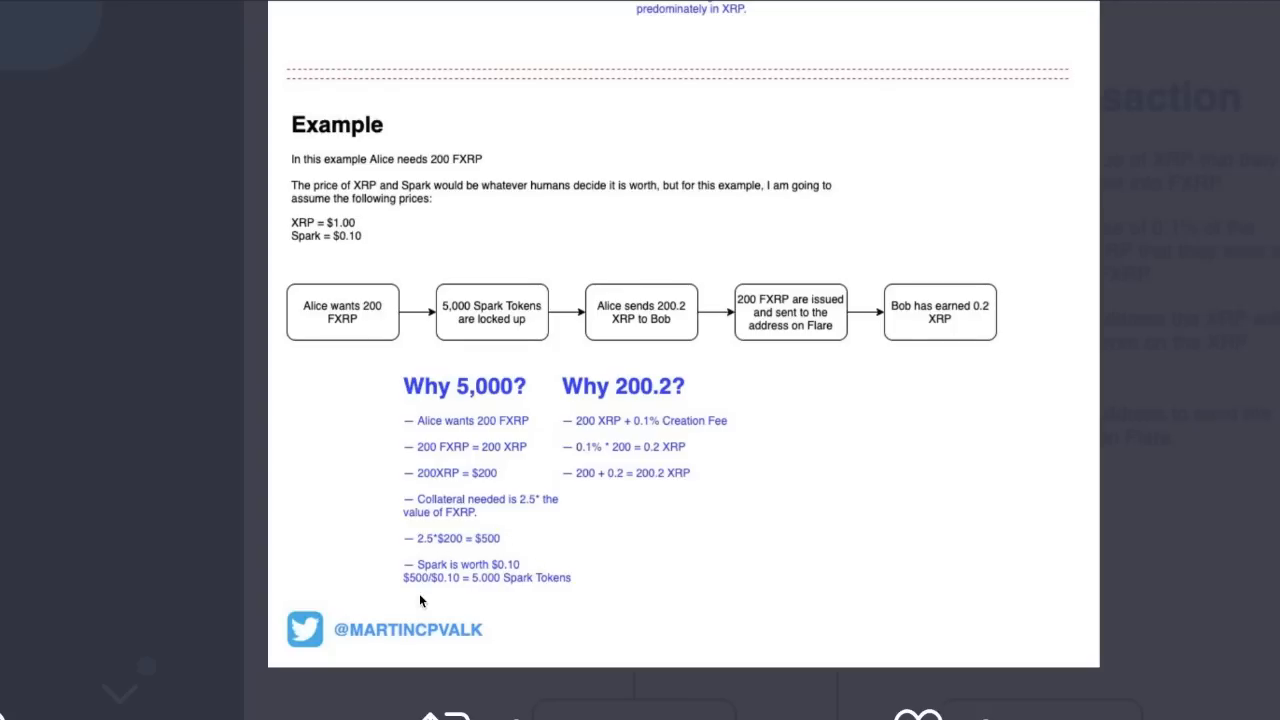
mouse_move(446, 478)
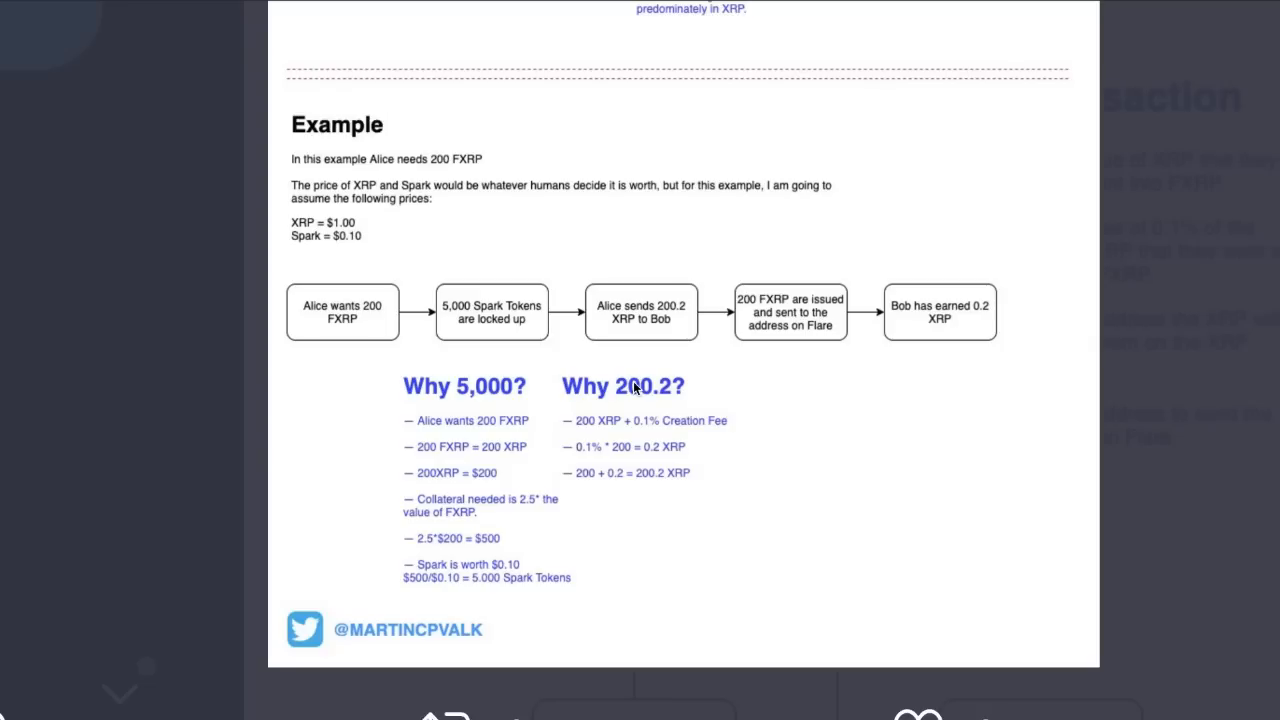
- Scroll further down the XRP example infographic before leaving the image viewer
scroll(down, 3)
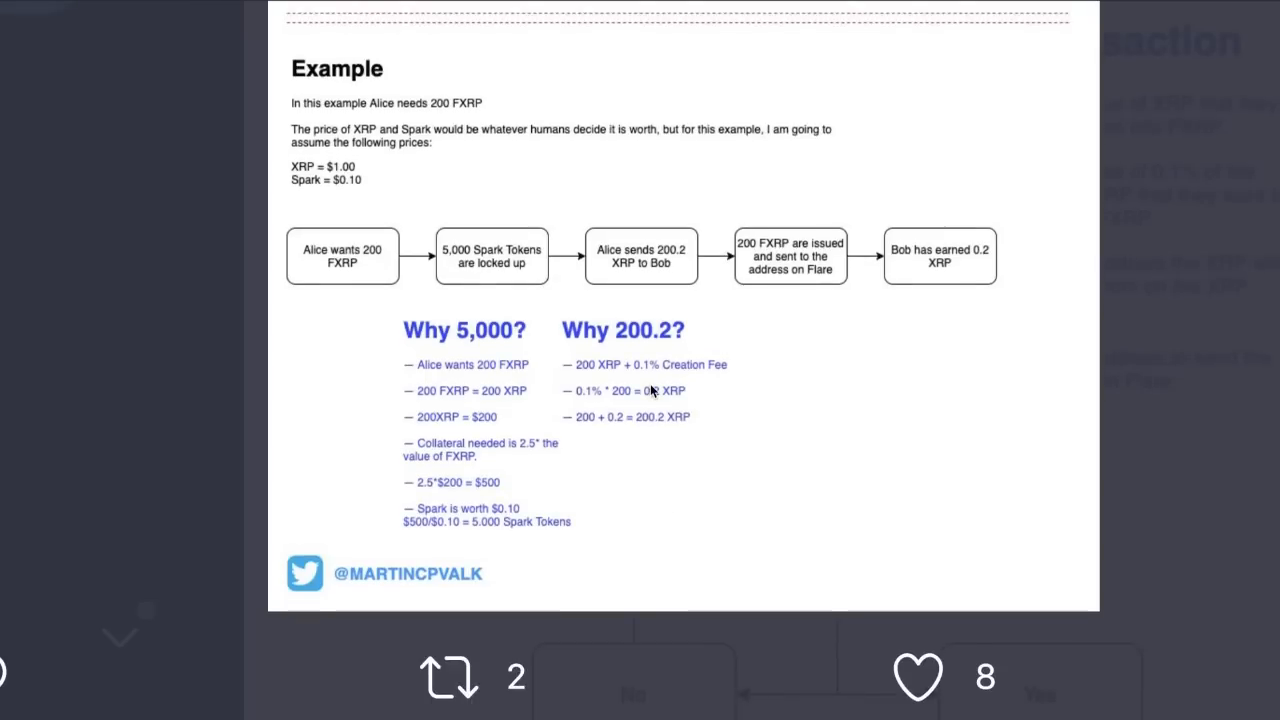
mouse_move(594, 432)
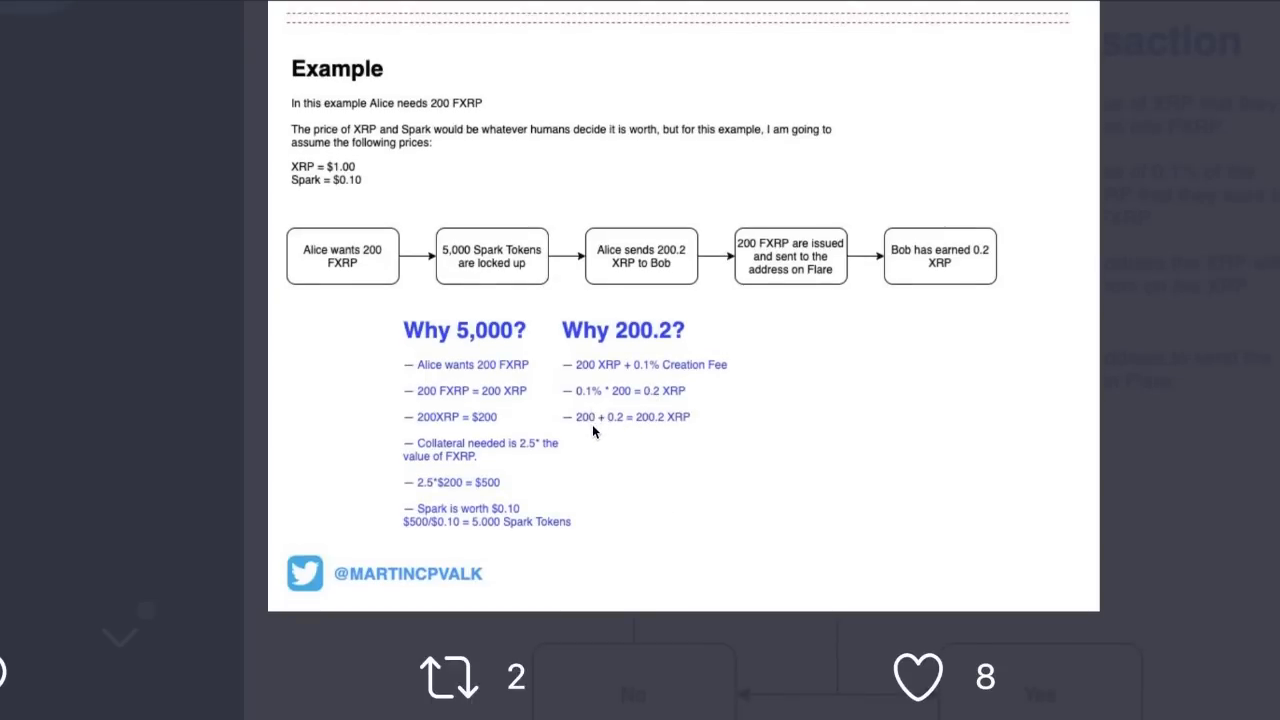
mouse_move(748, 418)
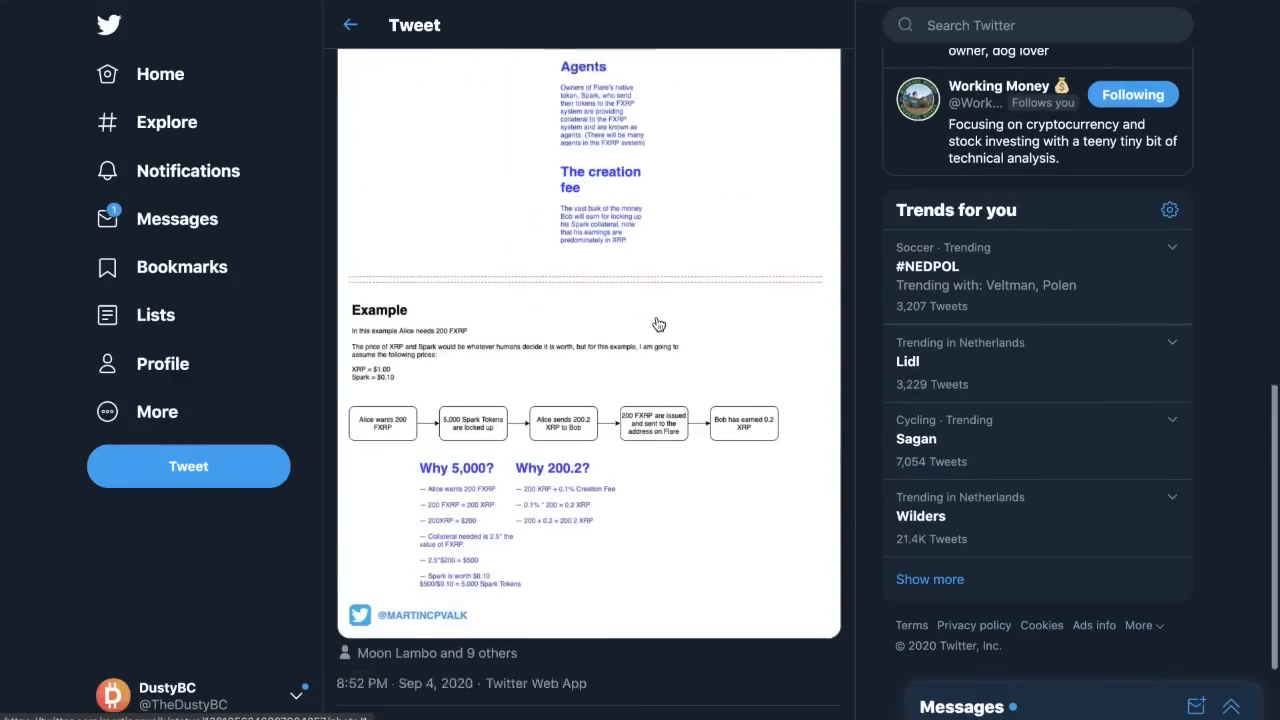
scroll(down, 3)
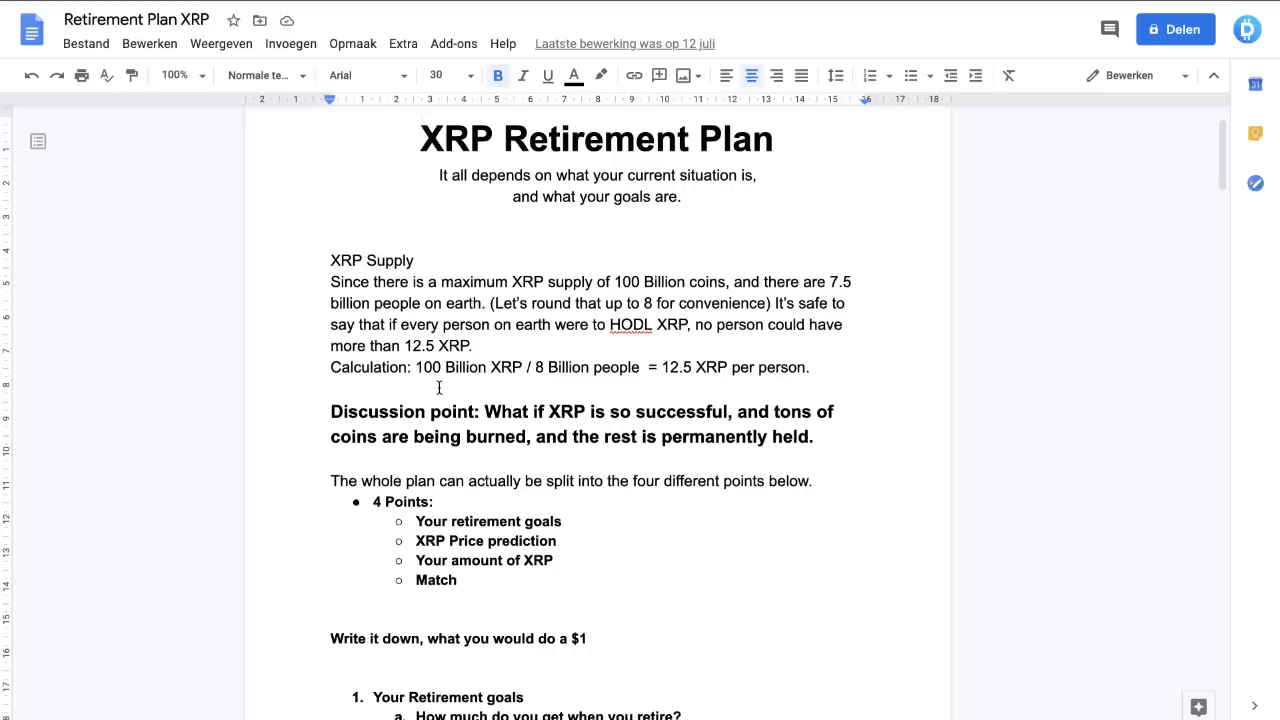
mouse_move(424, 464)
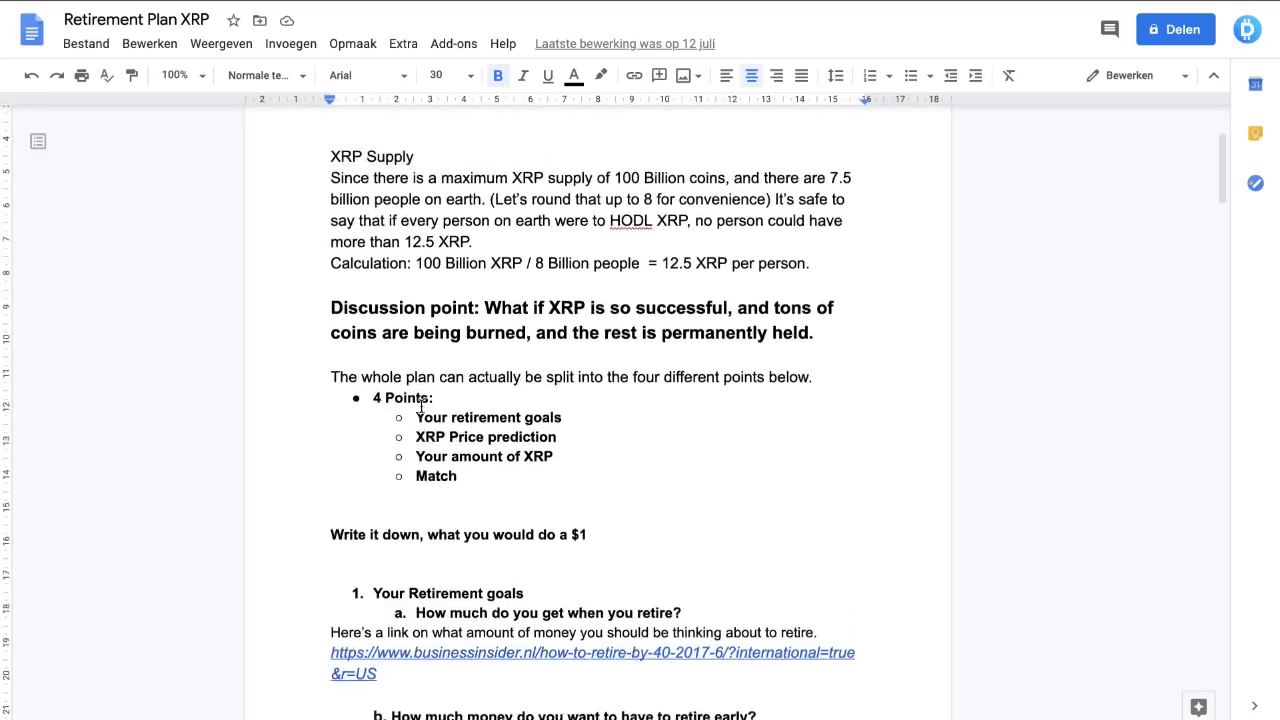
- Scroll the XRP Retirement Plan document through its $1M–$5M retirement goals and XRP Supply sections
scroll(down, 3)
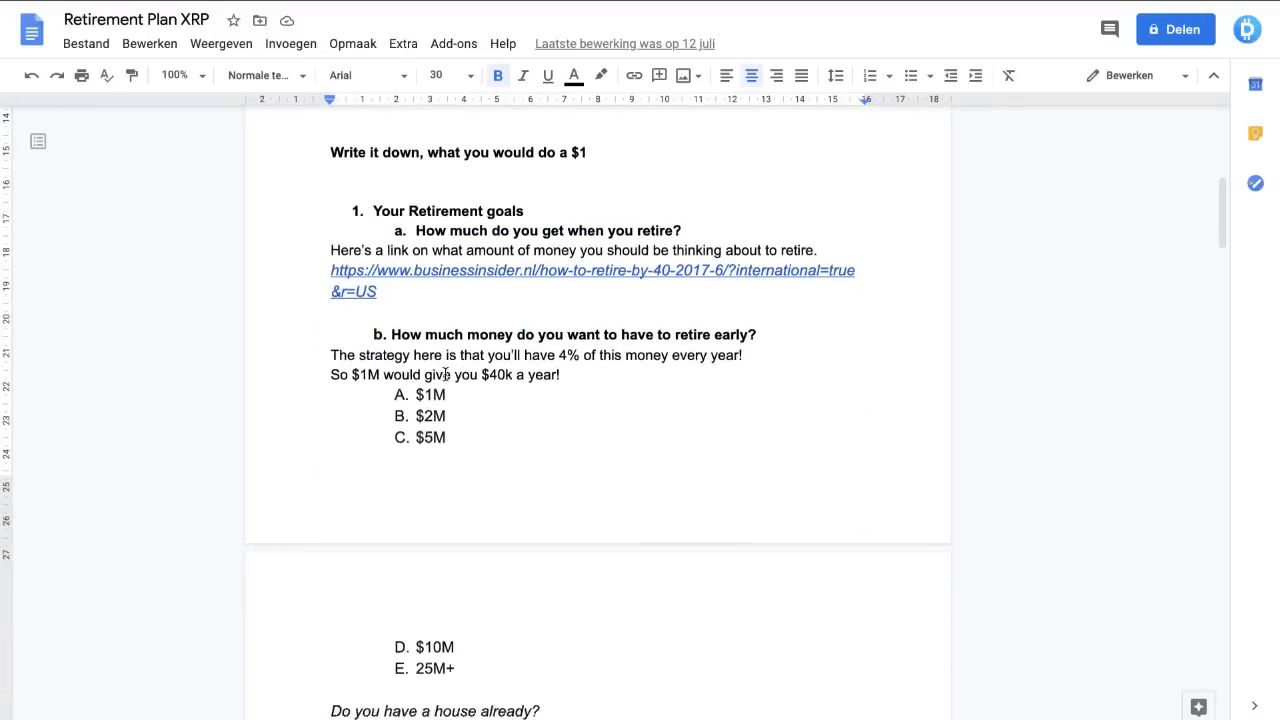
scroll(up, 3)
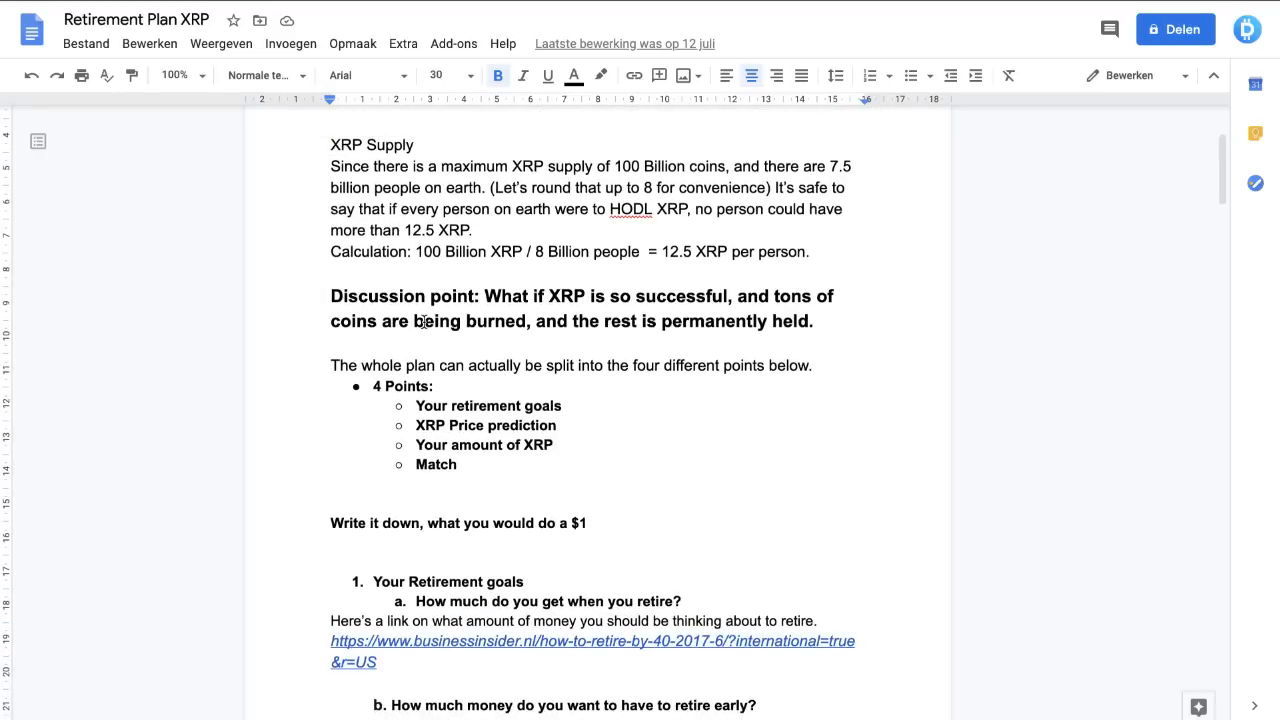
mouse_move(460, 406)
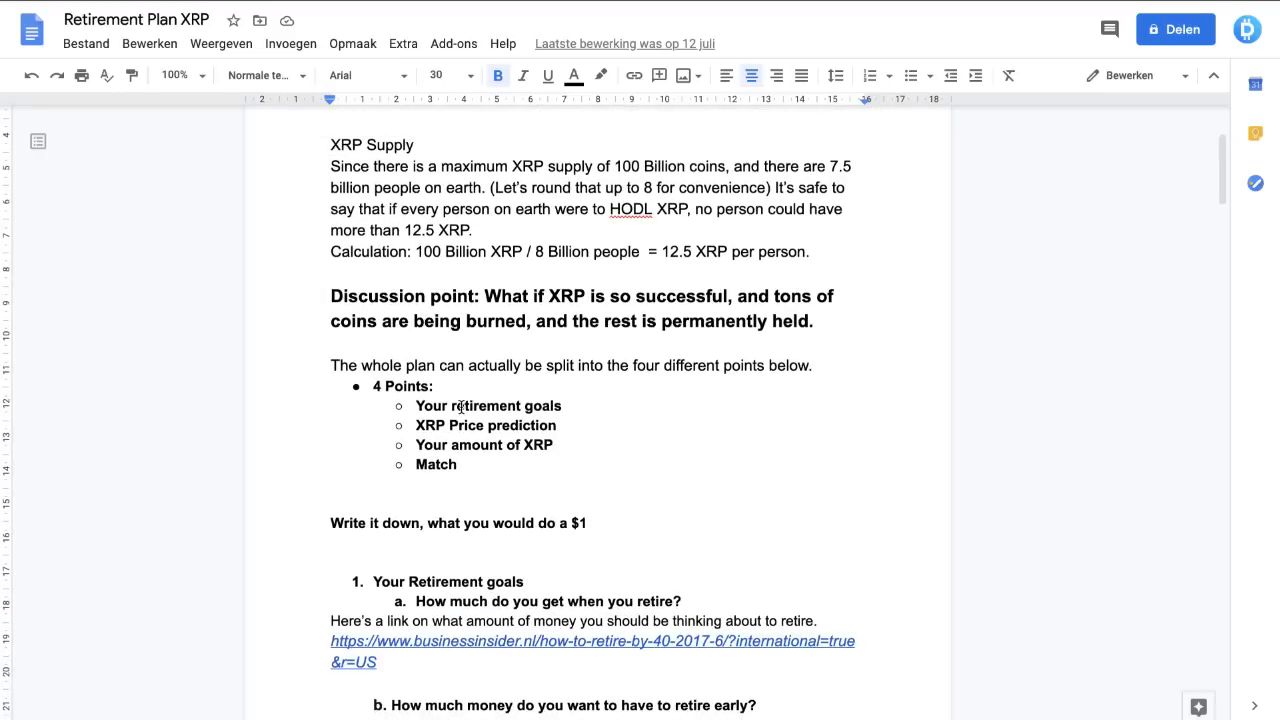
scroll(down, 3)
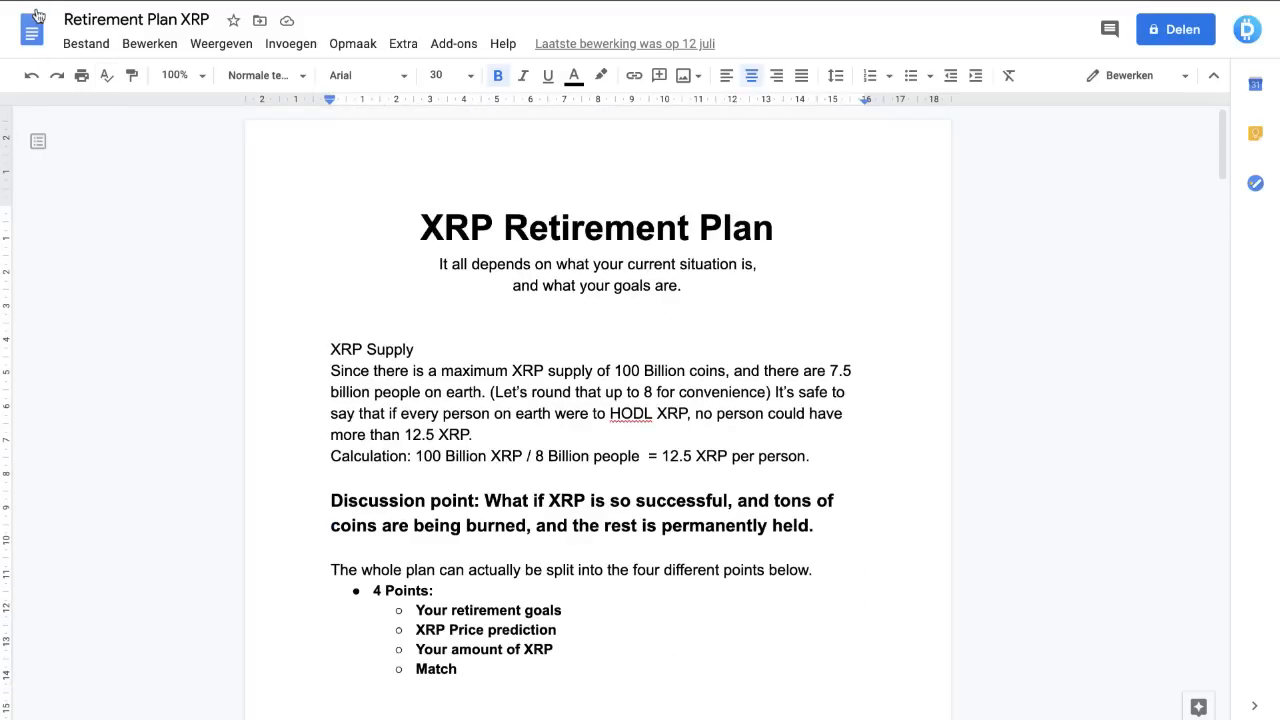
- Scroll down through the retirement goals section and back up to reread it
scroll(down, 3)
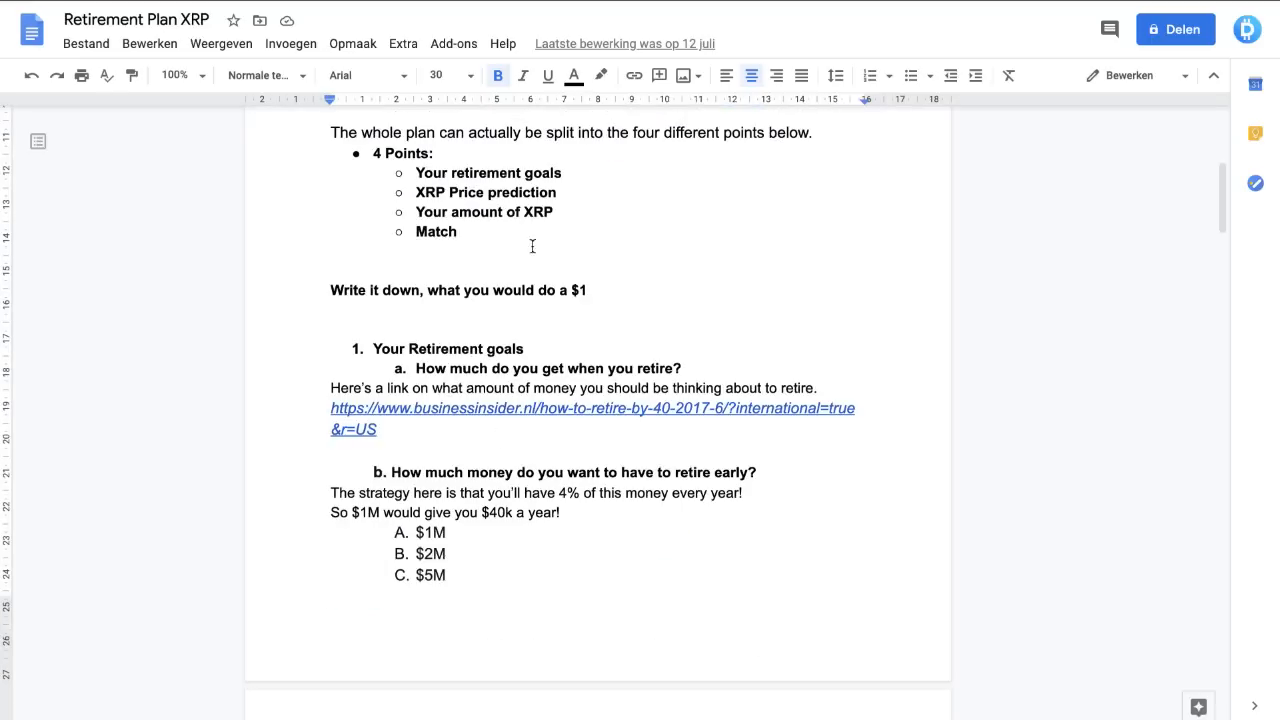
scroll(down, 3)
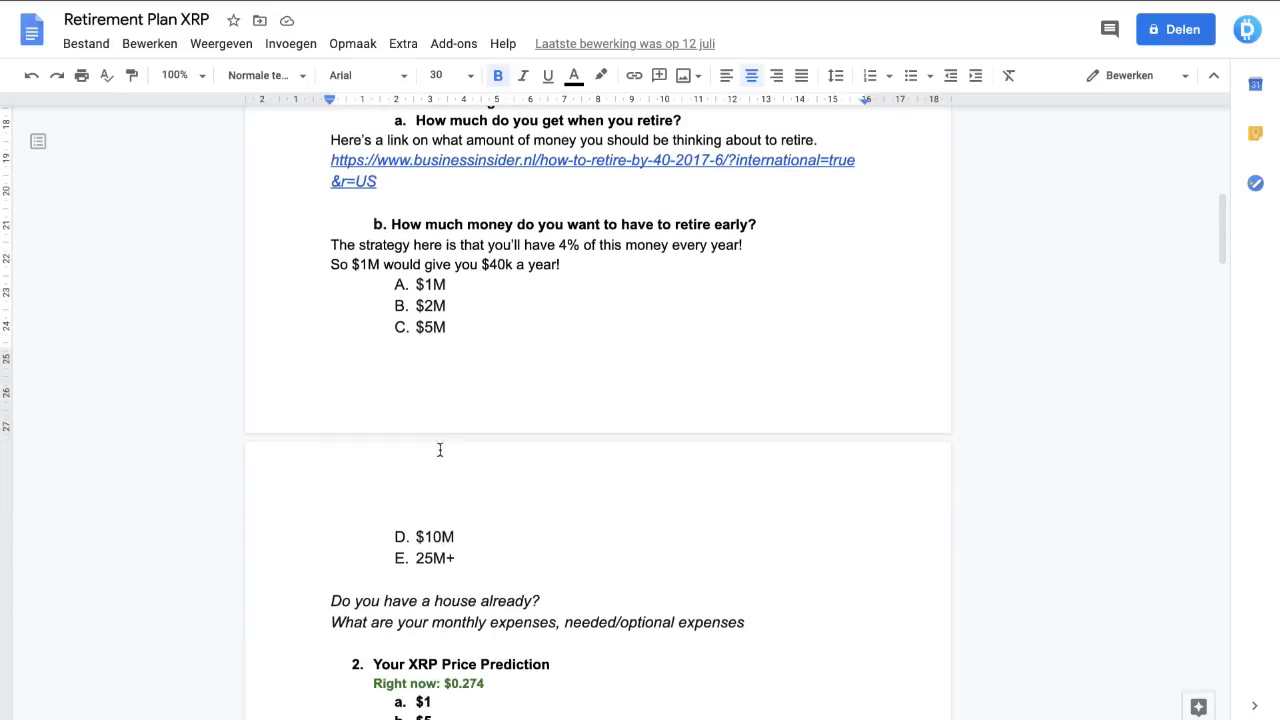
scroll(up, 3)
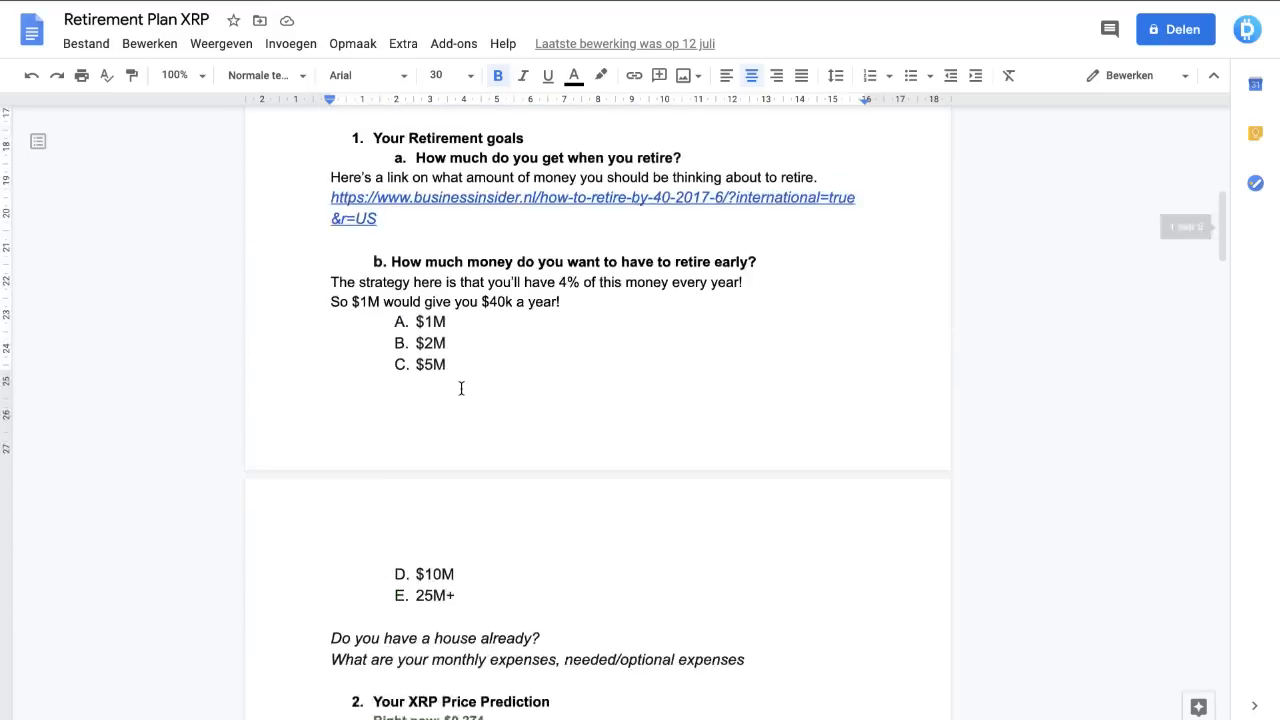
scroll(up, 3)
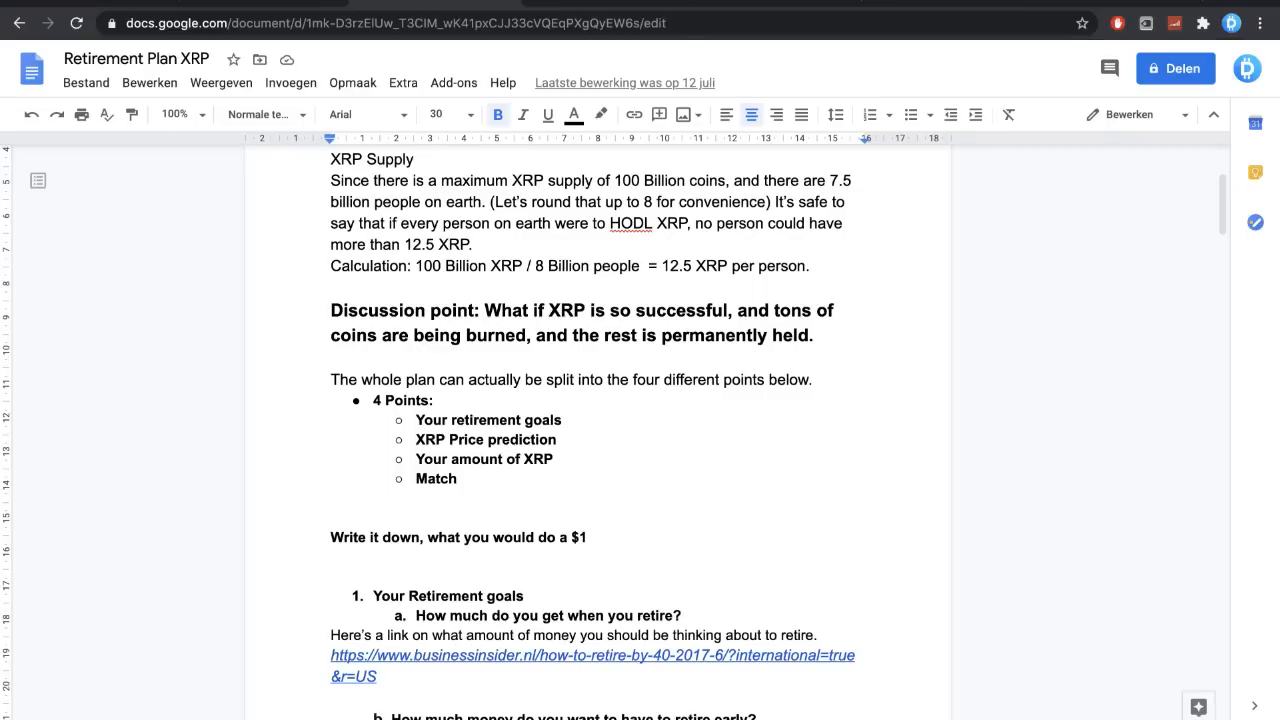
- Scroll down to section 2, the XRP Price Prediction list of $1–$589 targets and its cash-out table
scroll(down, 3)
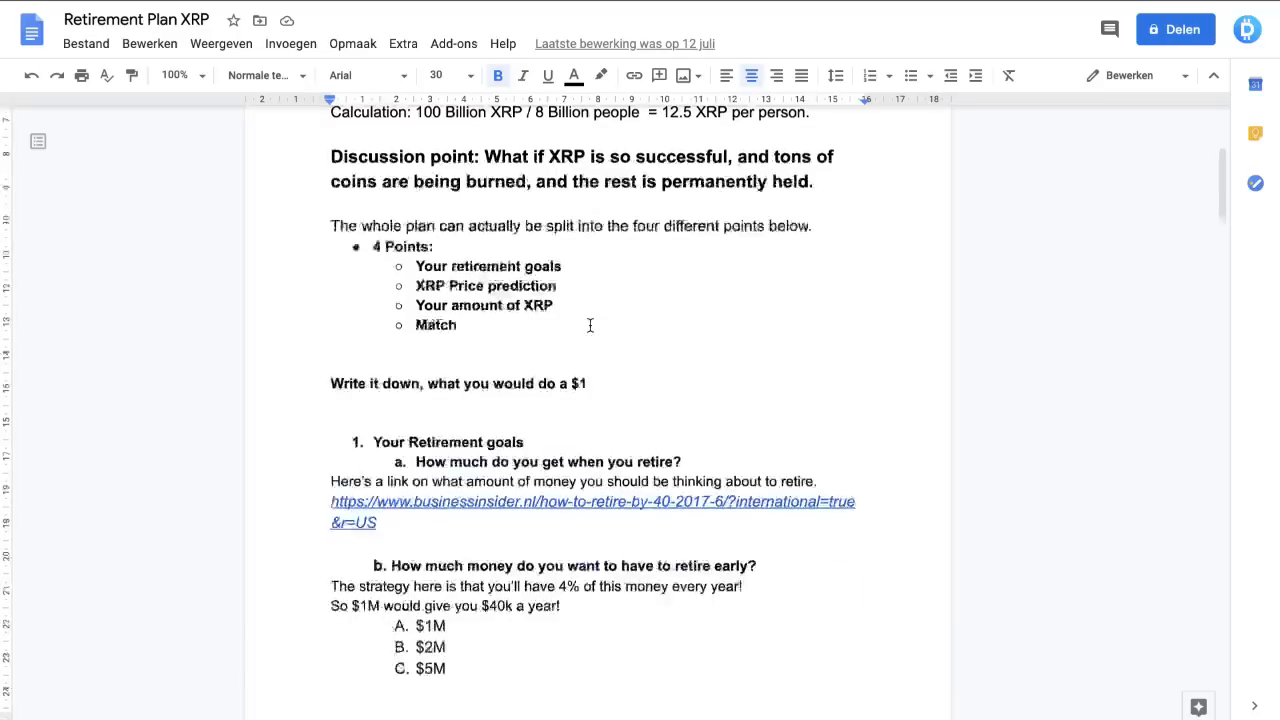
scroll(down, 3)
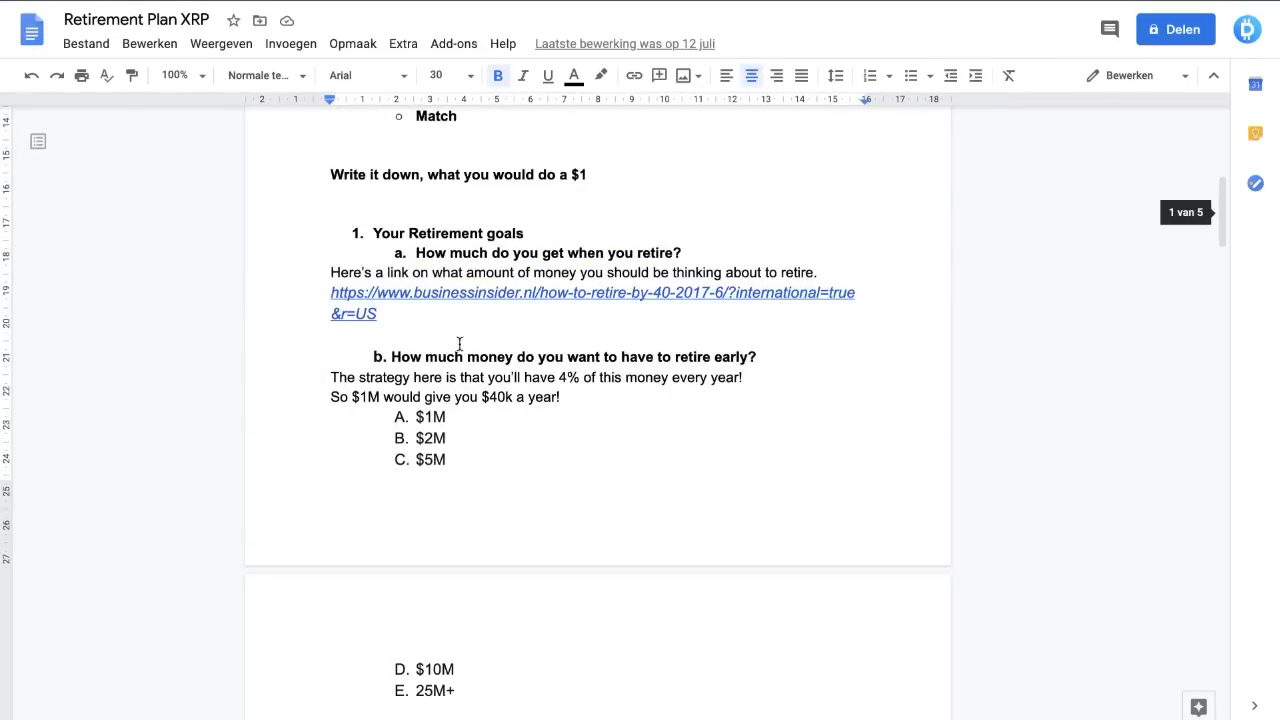
scroll(down, 3)
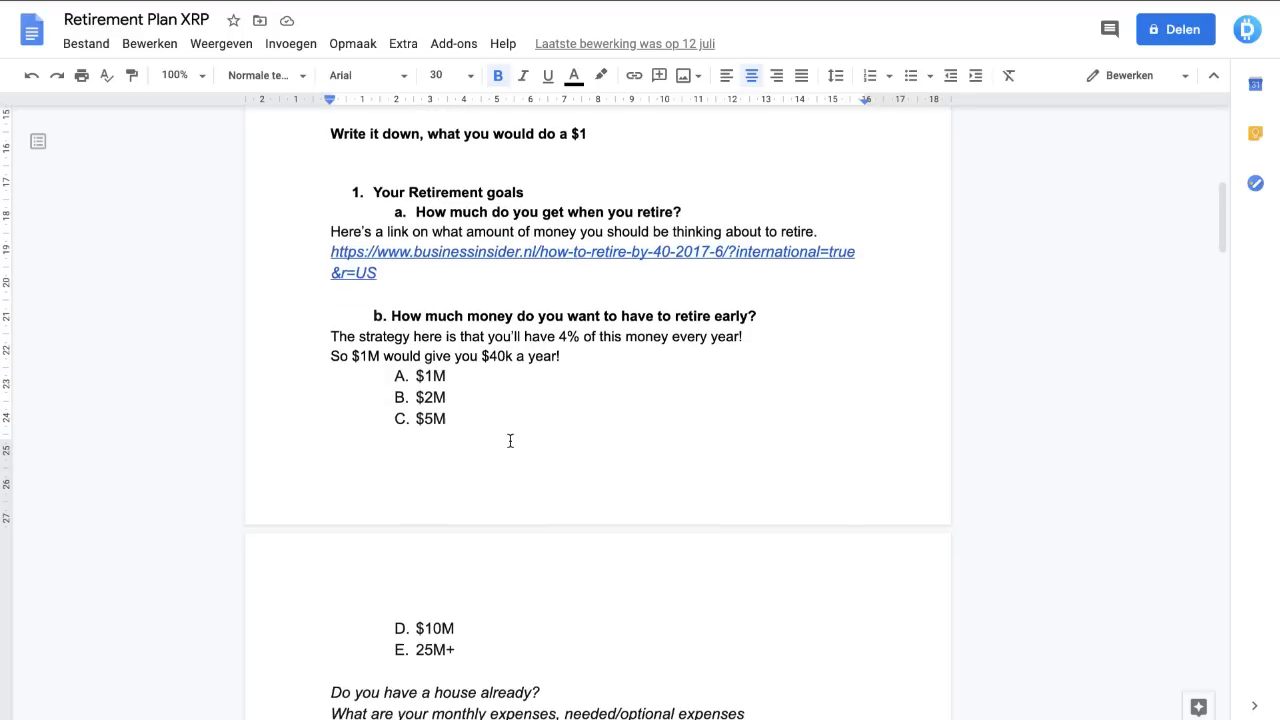
mouse_move(500, 444)
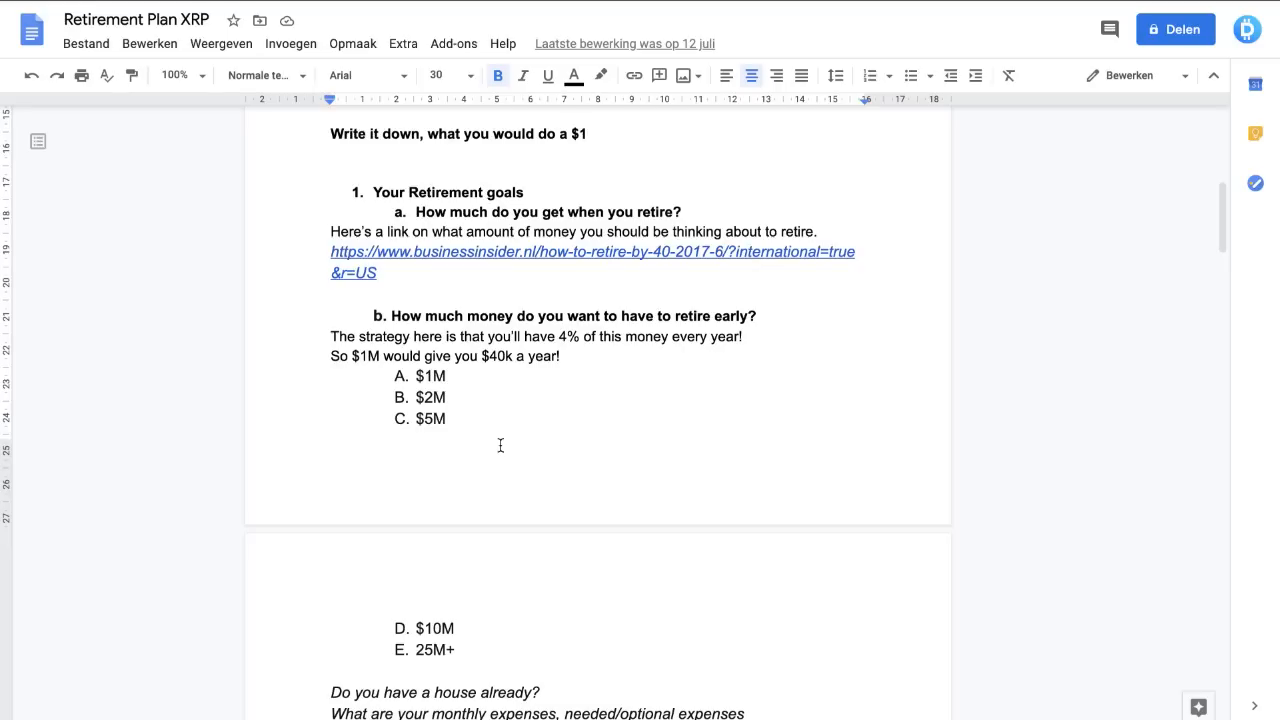
scroll(down, 3)
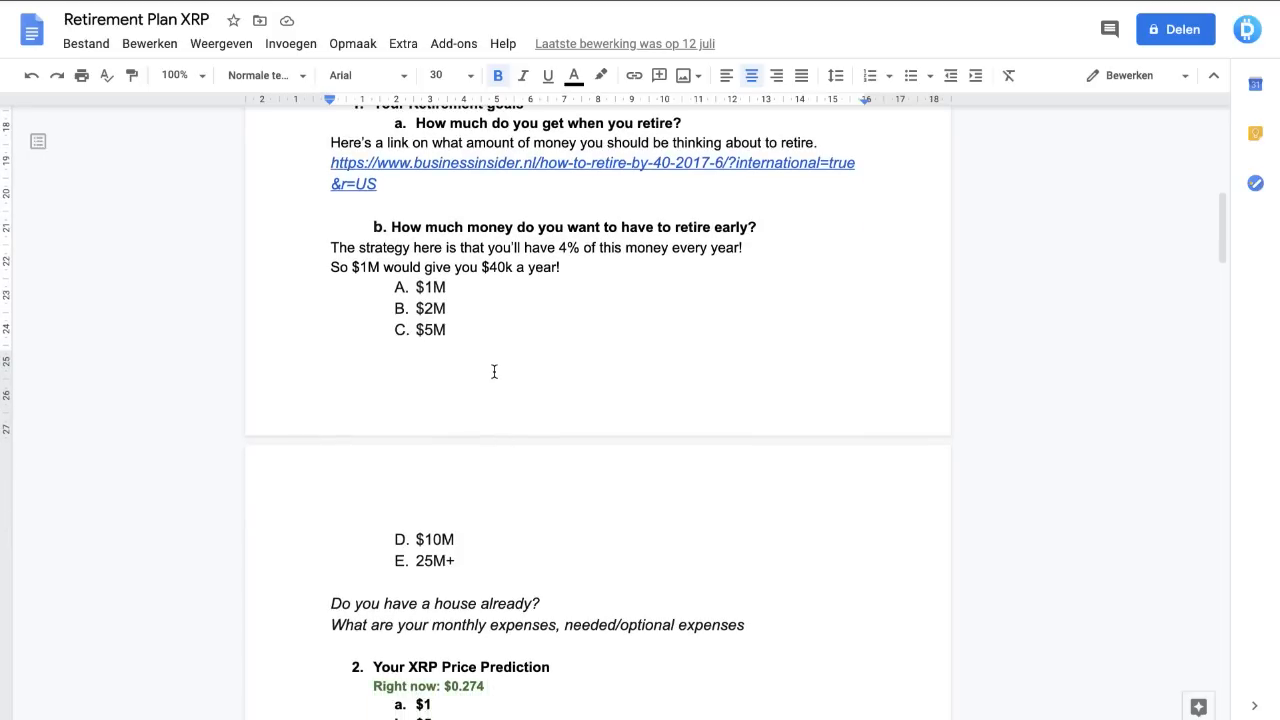
scroll(down, 3)
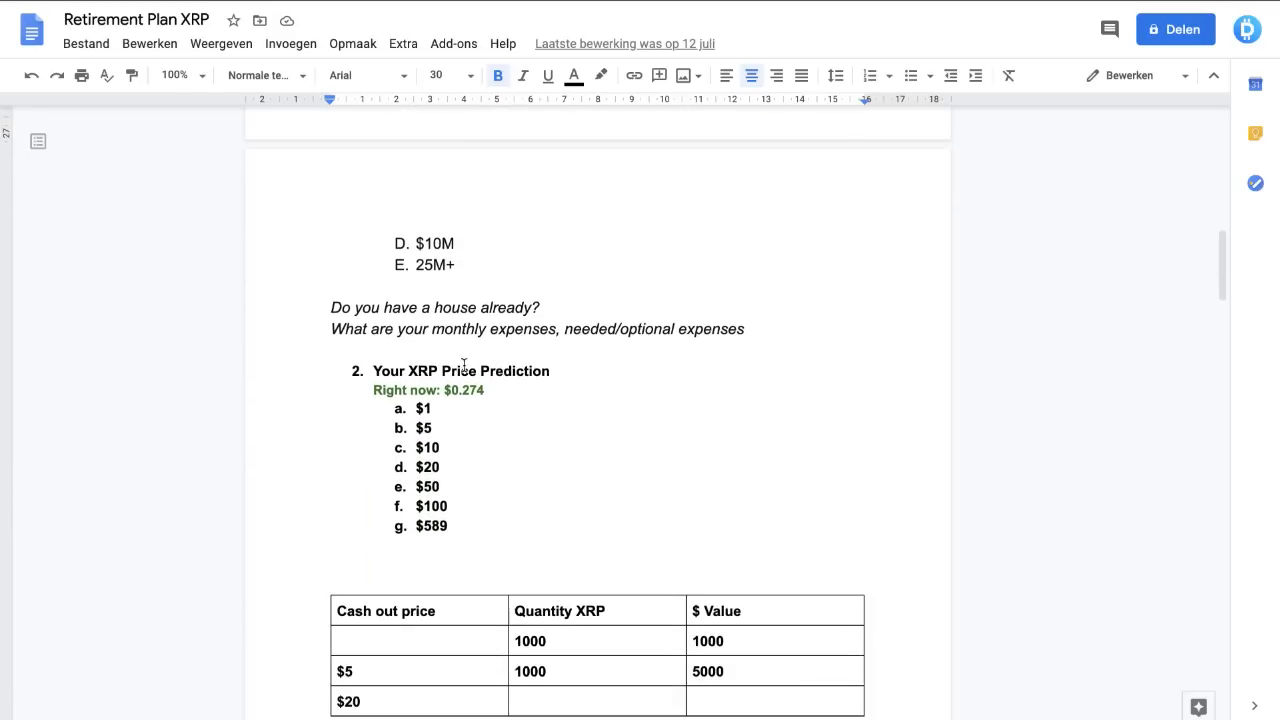
- Scroll down to the cash-out table and section 3, Your amount of XRP, listing 500 to 1M XRP
scroll(down, 3)
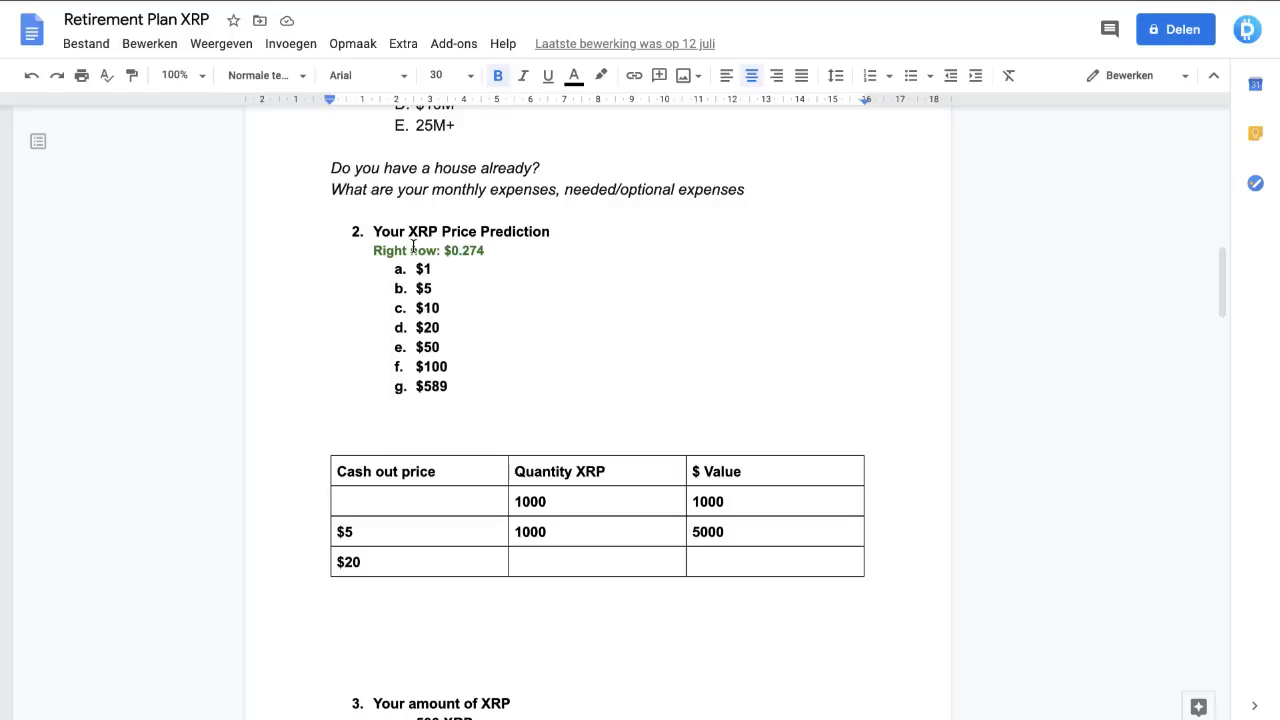
scroll(down, 3)
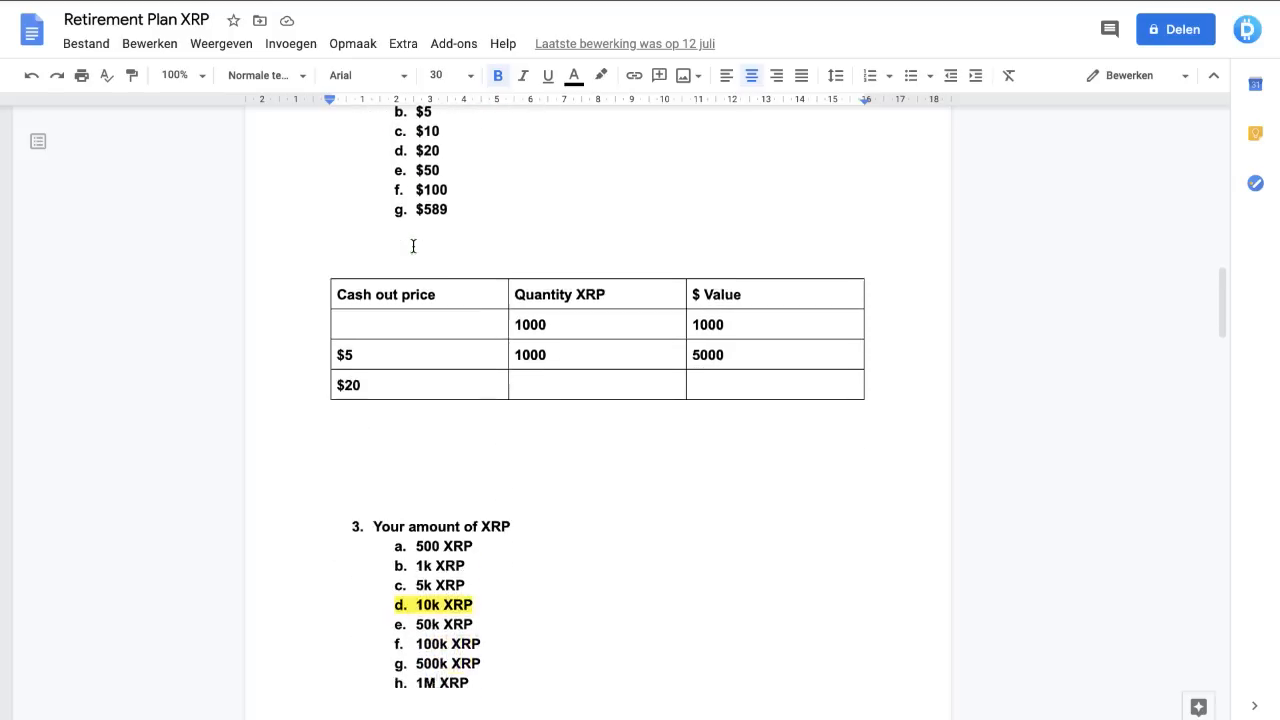
- Scroll down to the retirement formulas: quantity times price equals retirement amount and its rearrangements
scroll(down, 3)
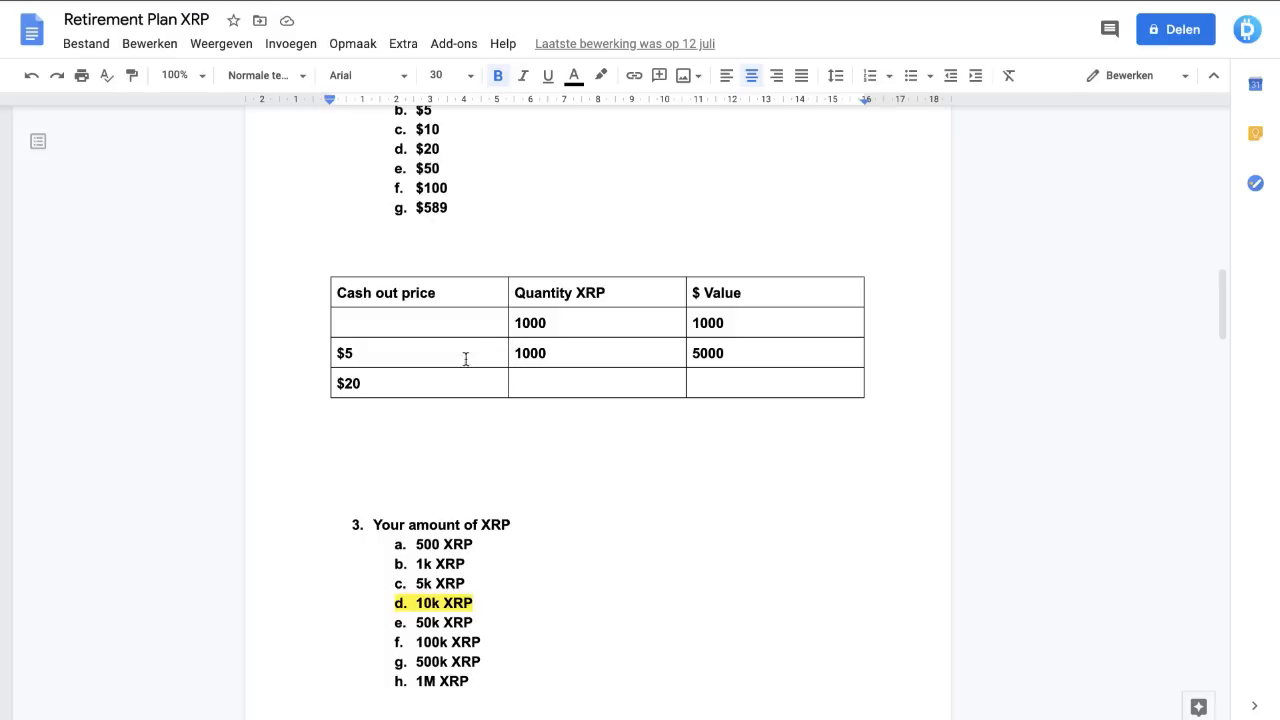
mouse_move(386, 306)
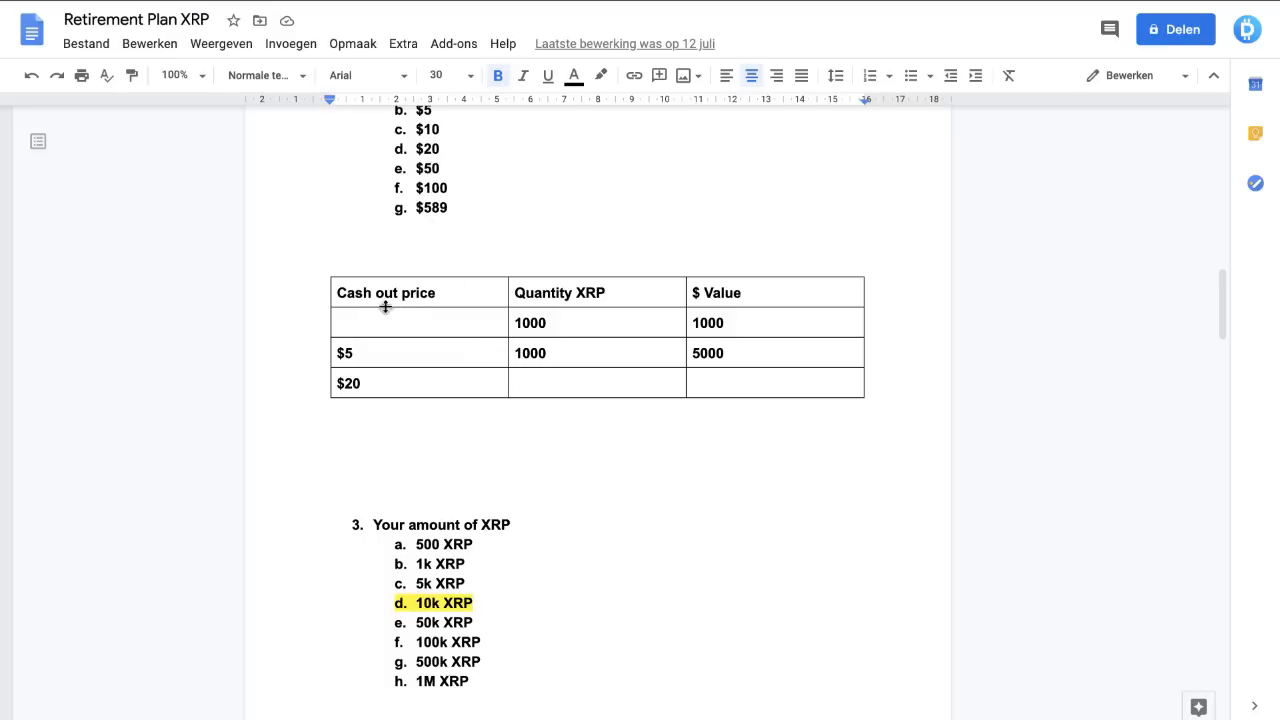
mouse_move(492, 344)
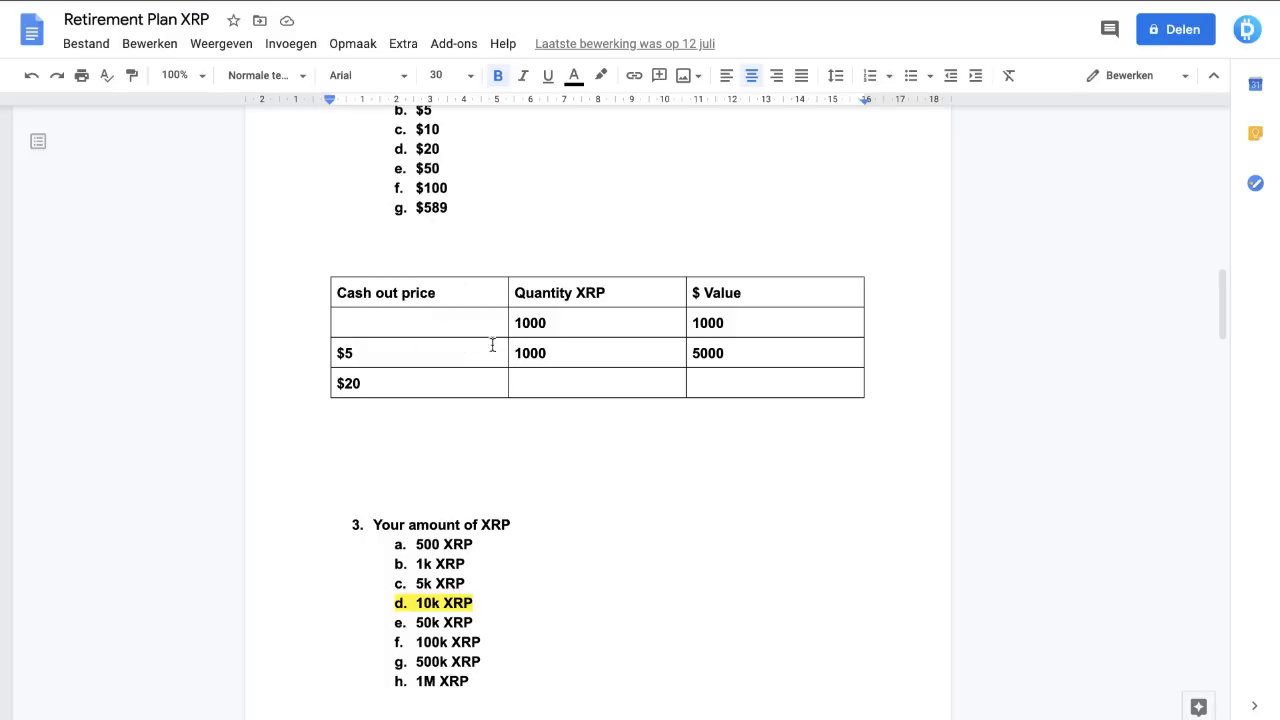
scroll(down, 3)
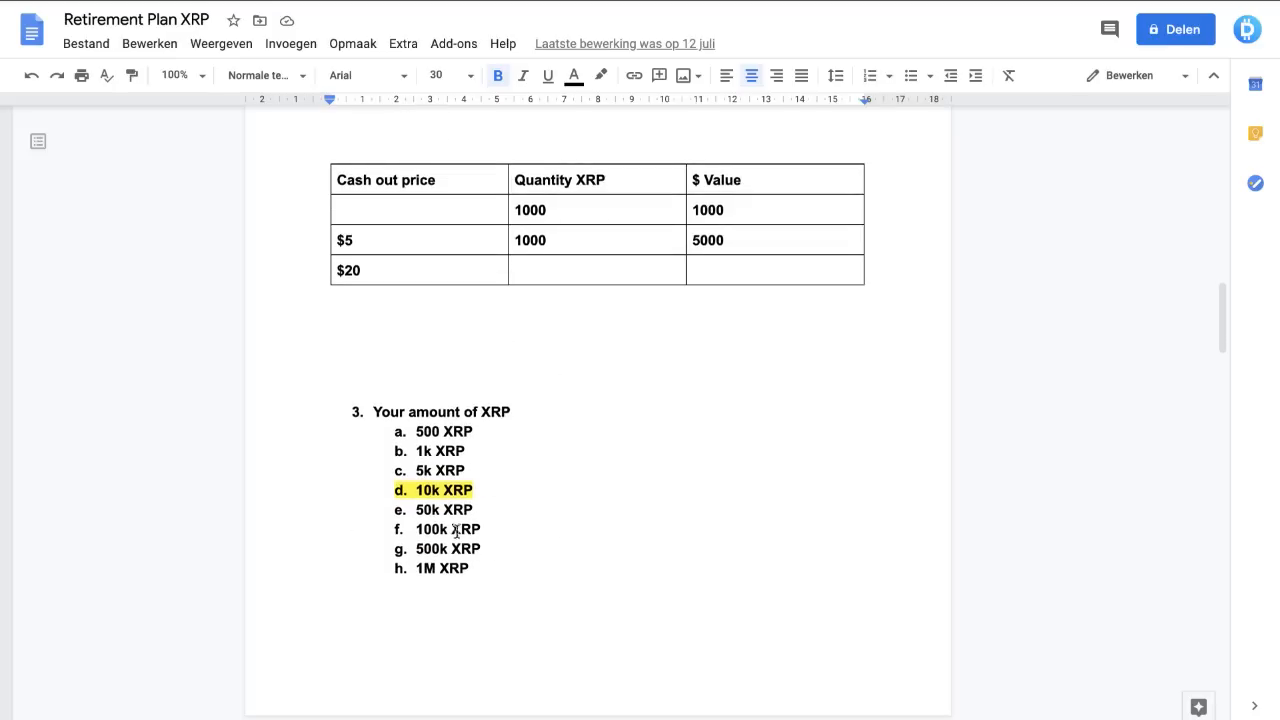
scroll(down, 3)
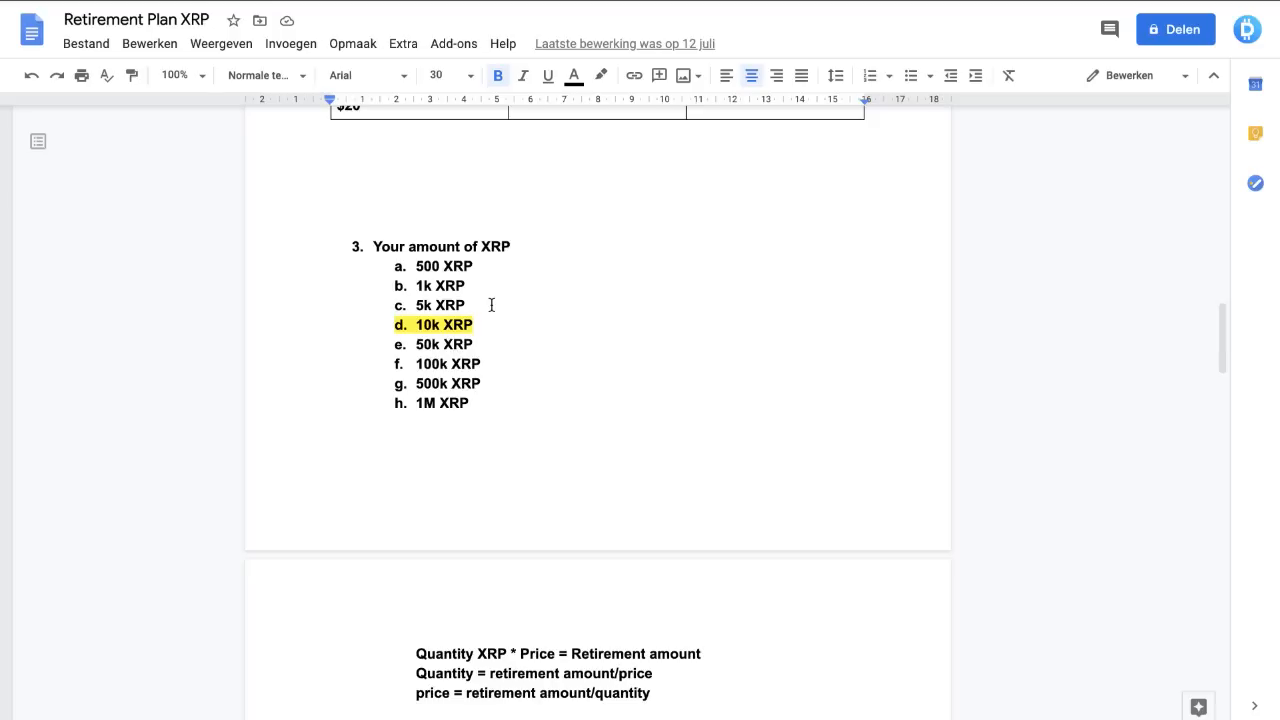
mouse_move(480, 210)
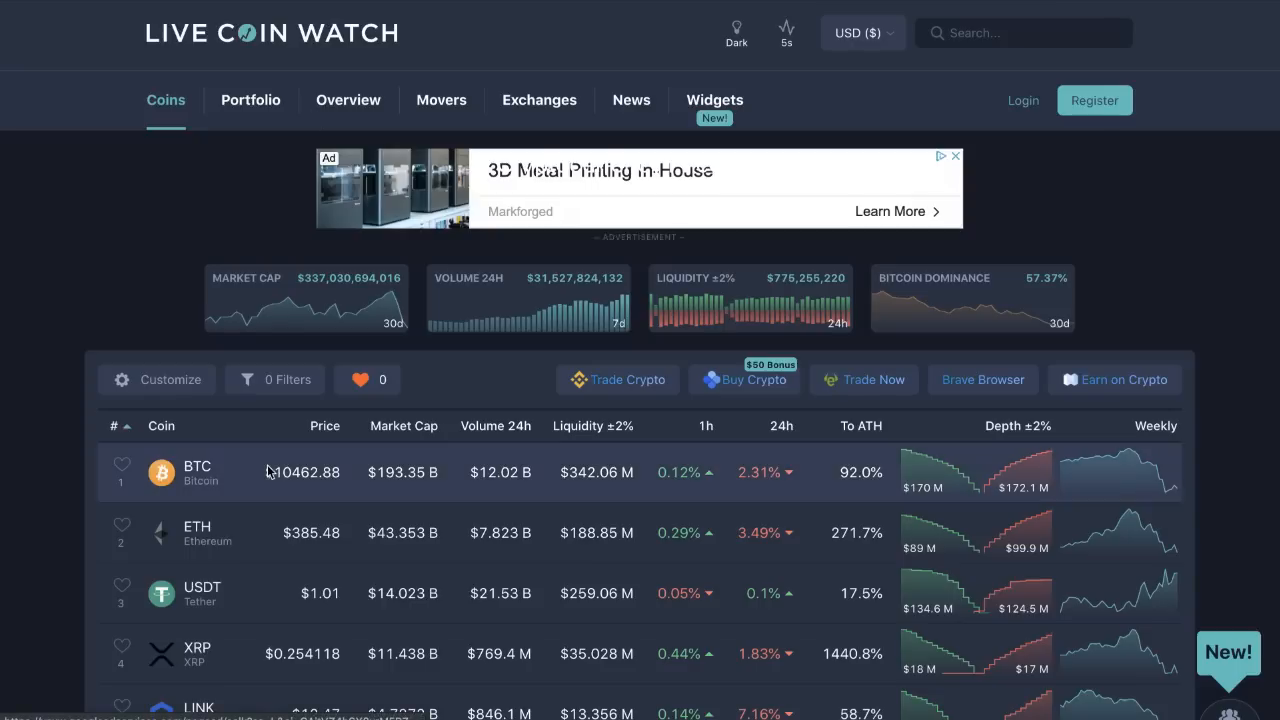
- Scroll the Live Coin Watch coin list to the XRP row showing about $0.2546
scroll(down, 3)
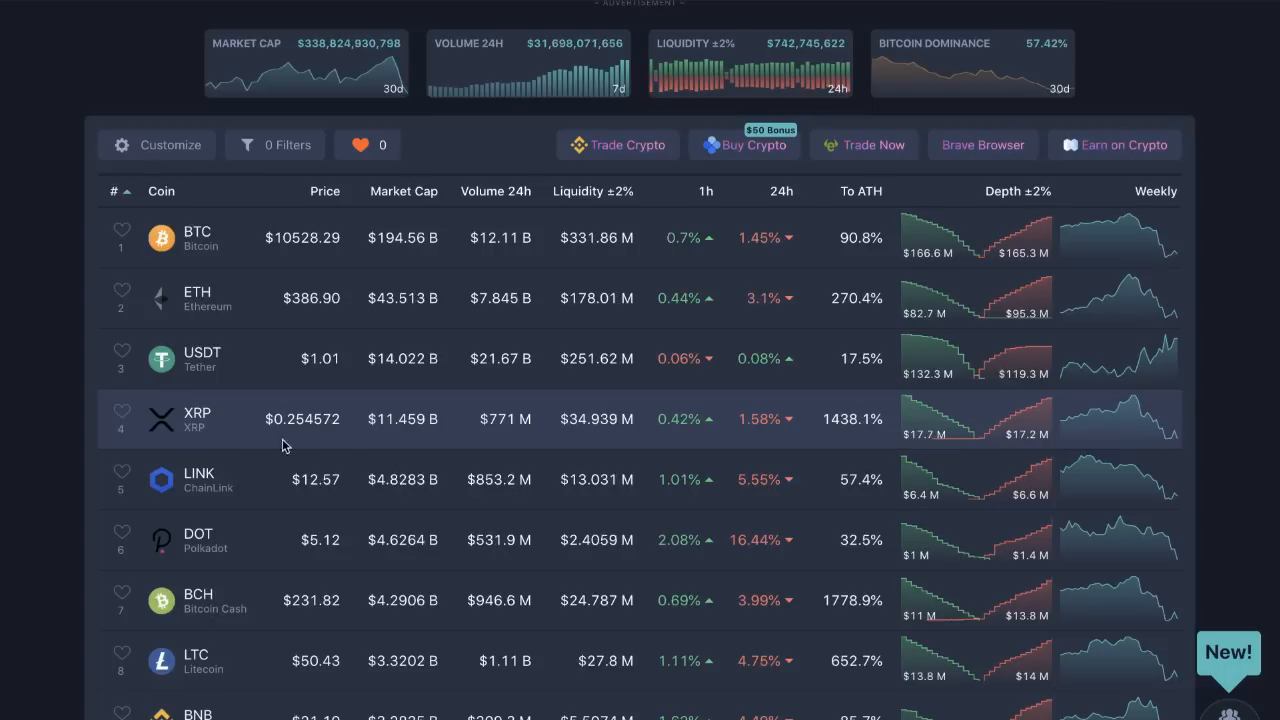
mouse_move(304, 428)
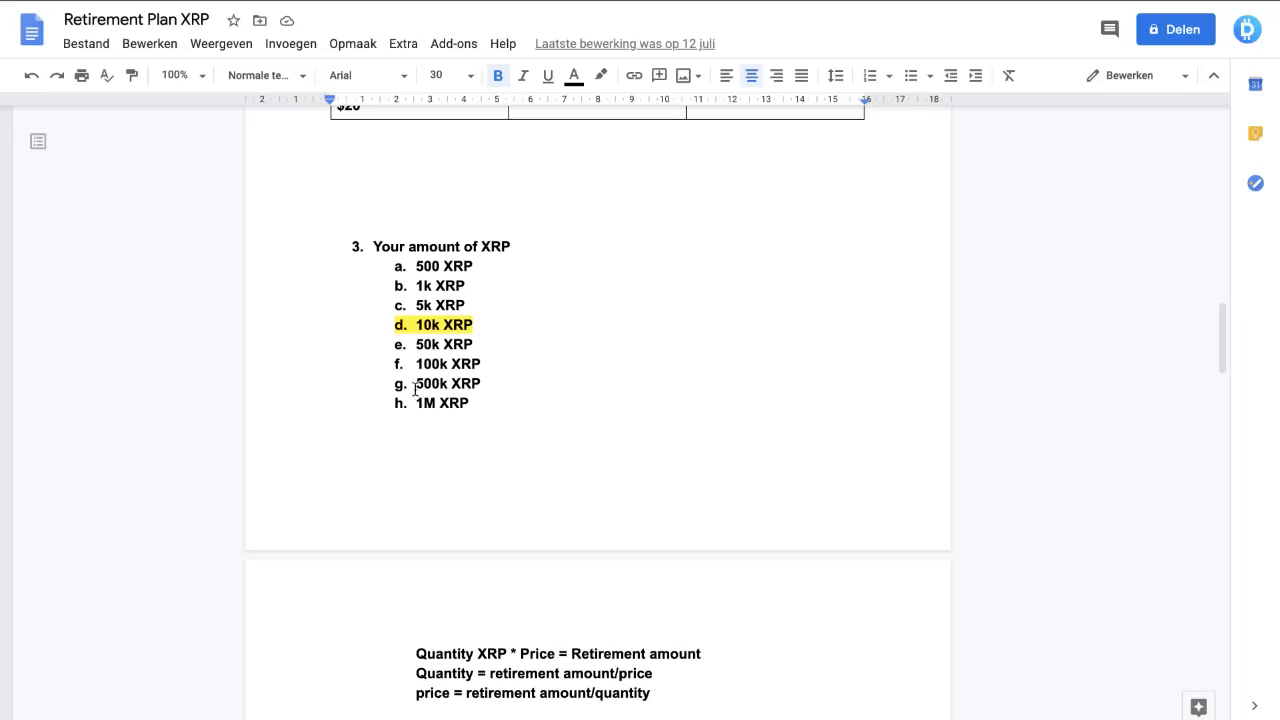
- Scroll to the quantity-by-price retirement table below the formulas in the document
scroll(down, 3)
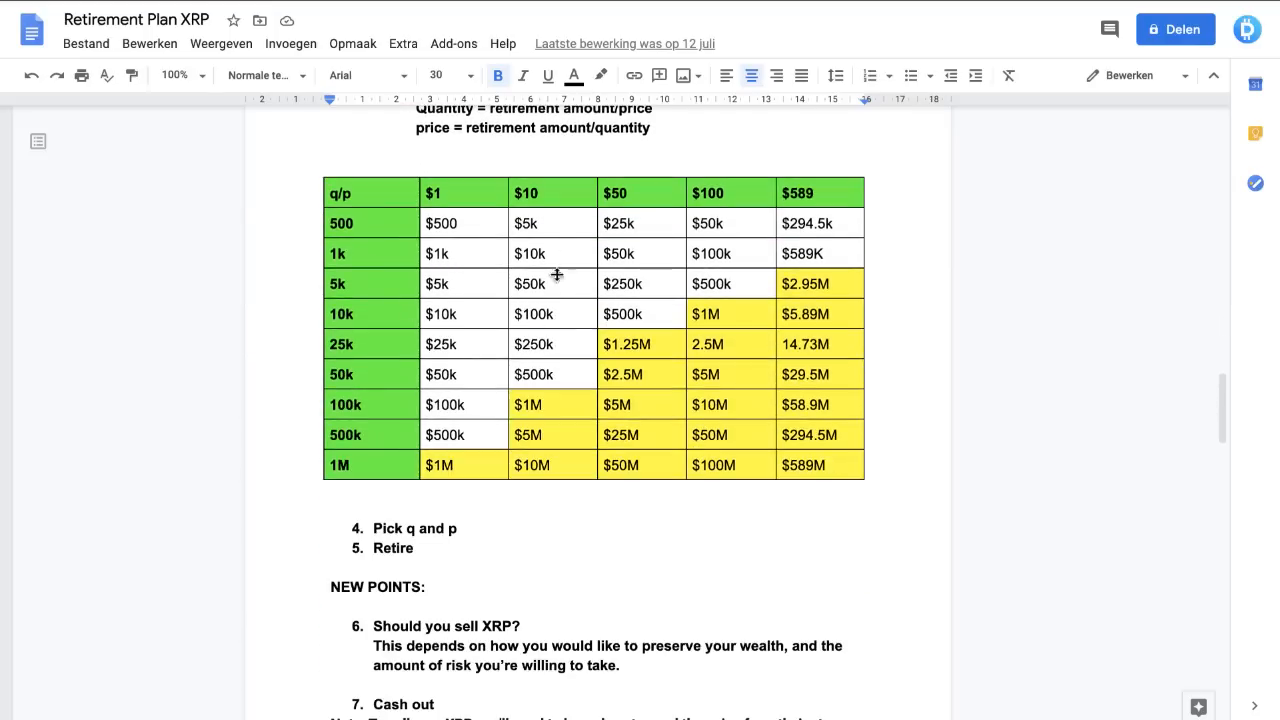
scroll(up, 3)
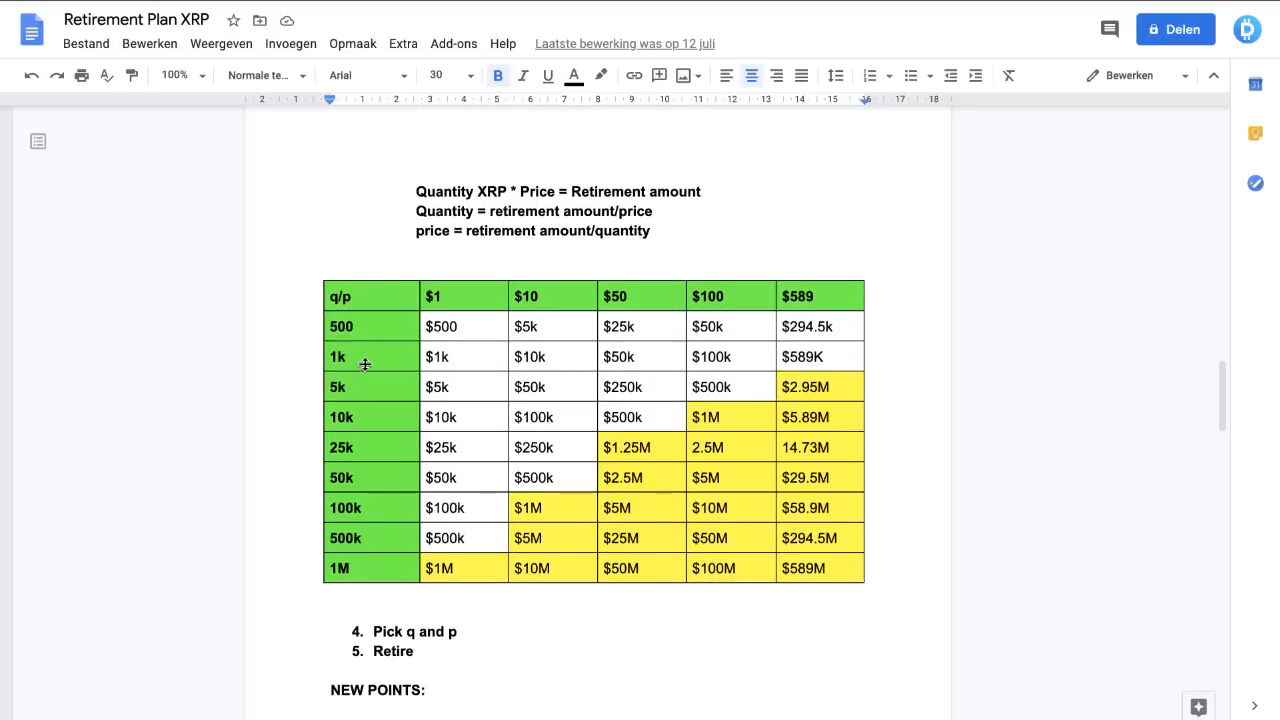
mouse_move(658, 448)
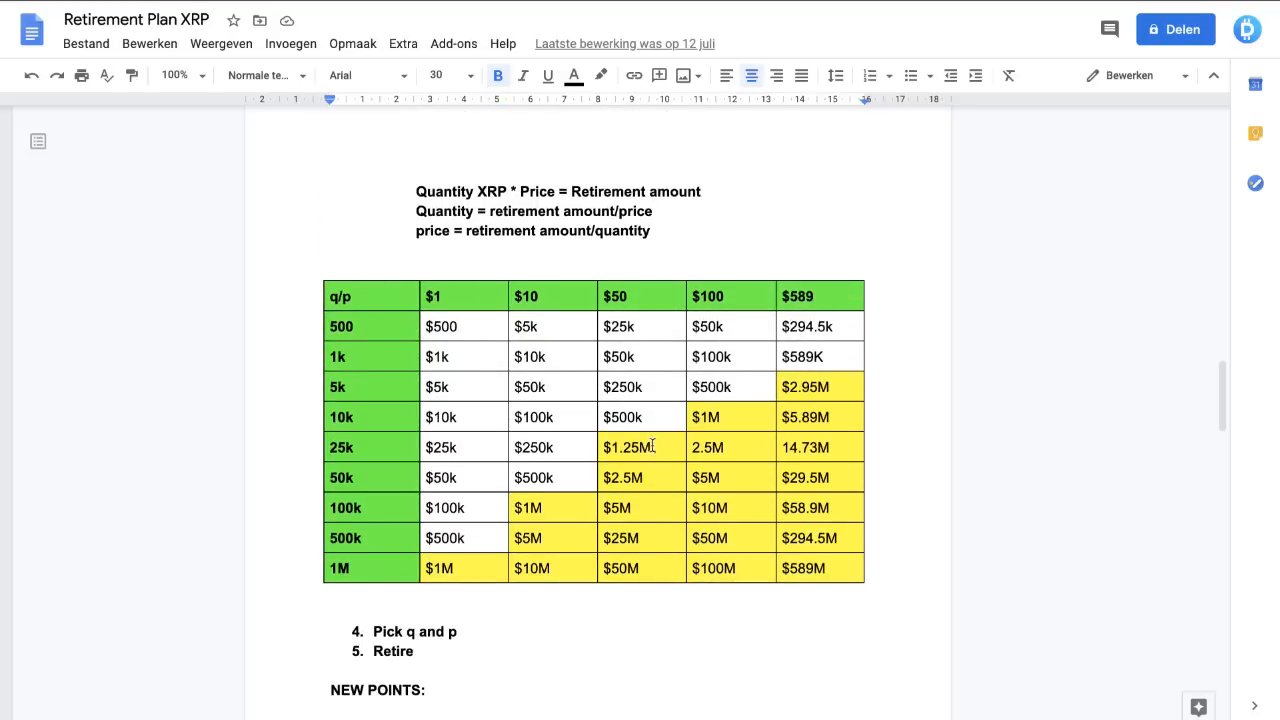
scroll(down, 3)
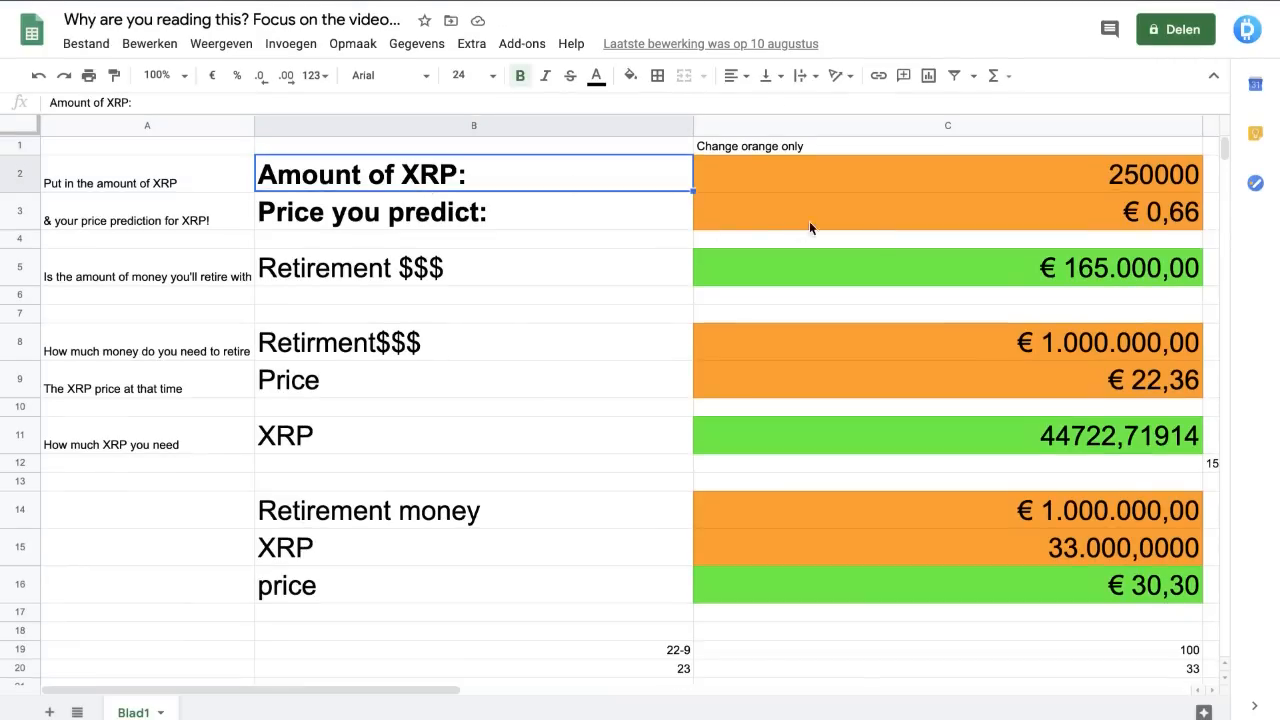
mouse_move(874, 234)
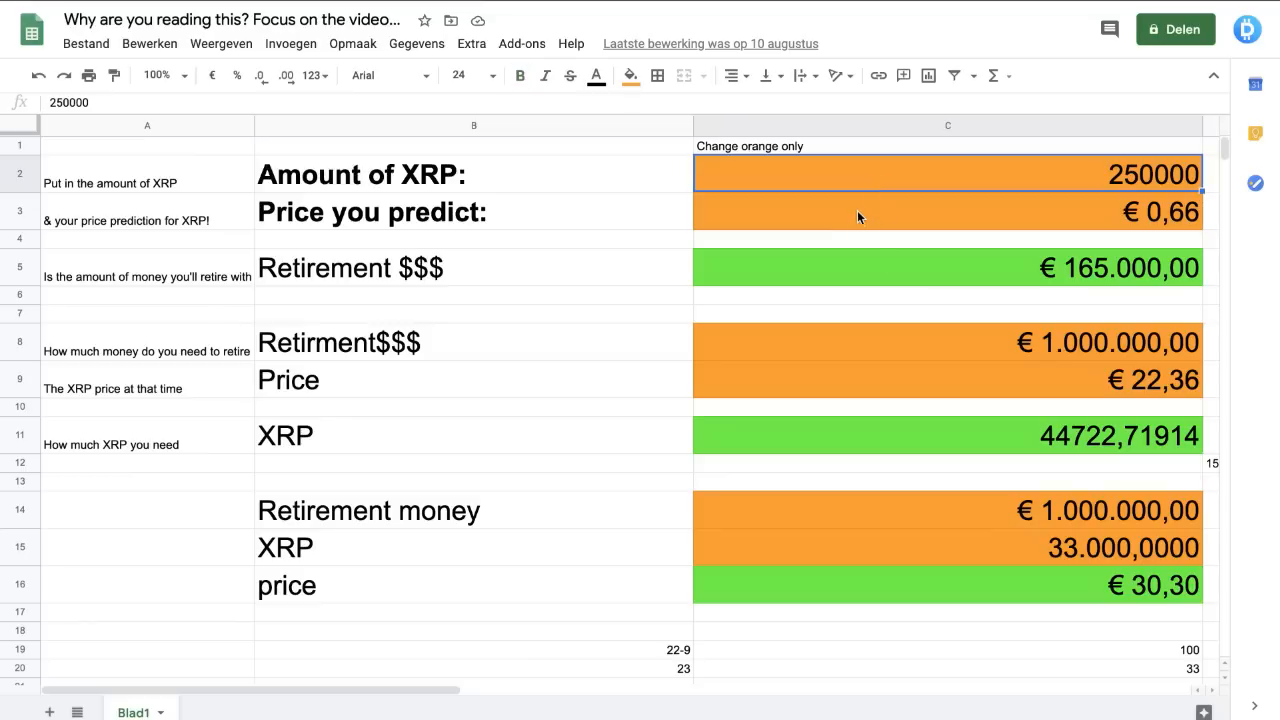
- Set Amount of XRP to 10000 and predicted price to €4, then select the Retirement$$$ target cell
click(948, 212)
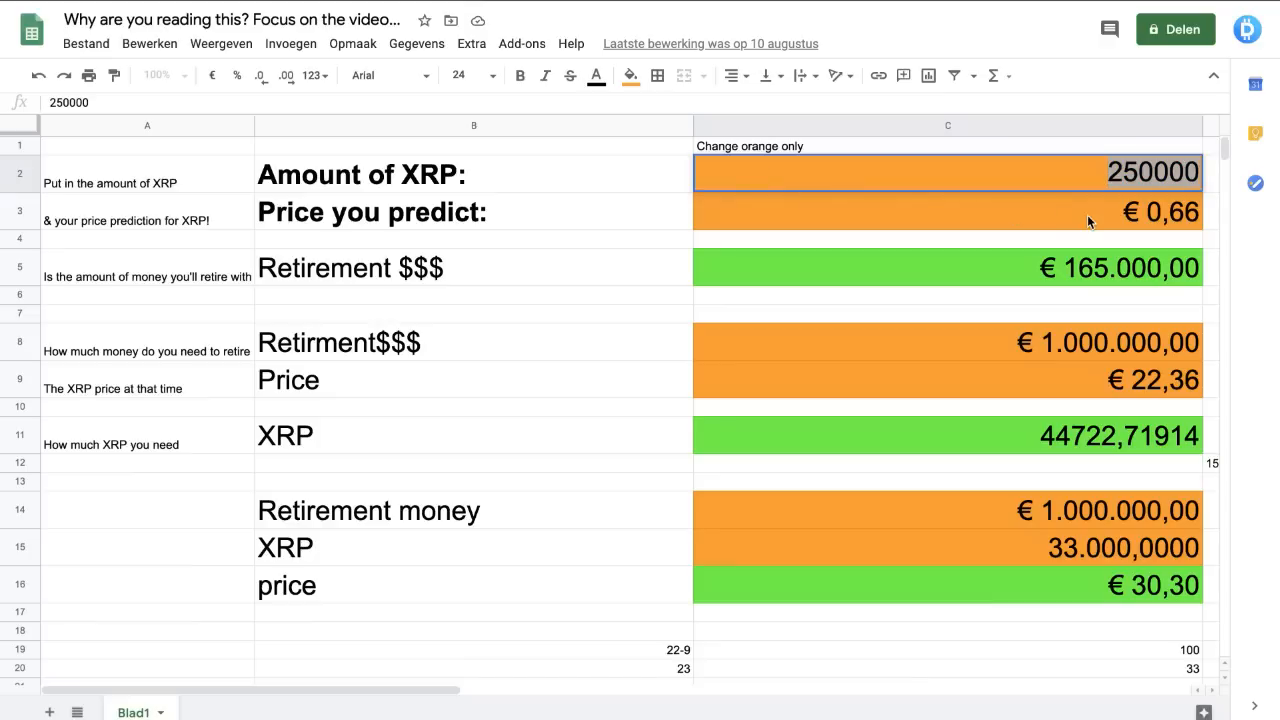
text(100)
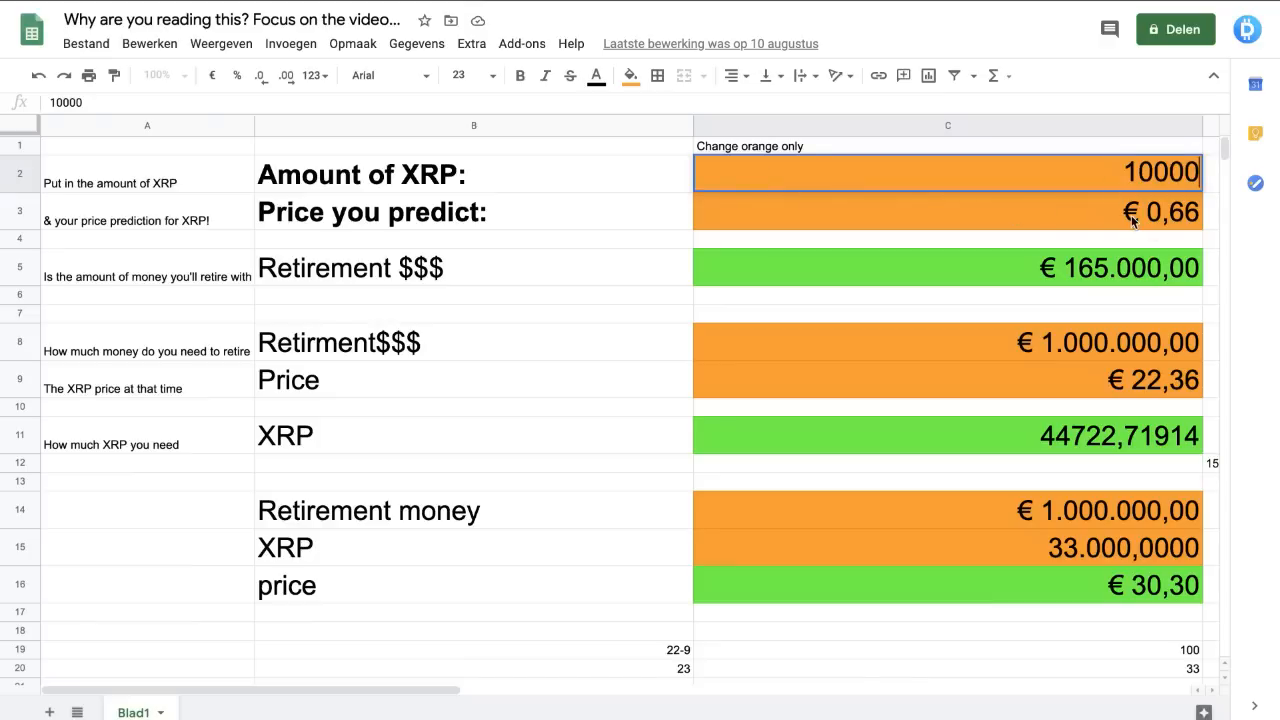
text(4)
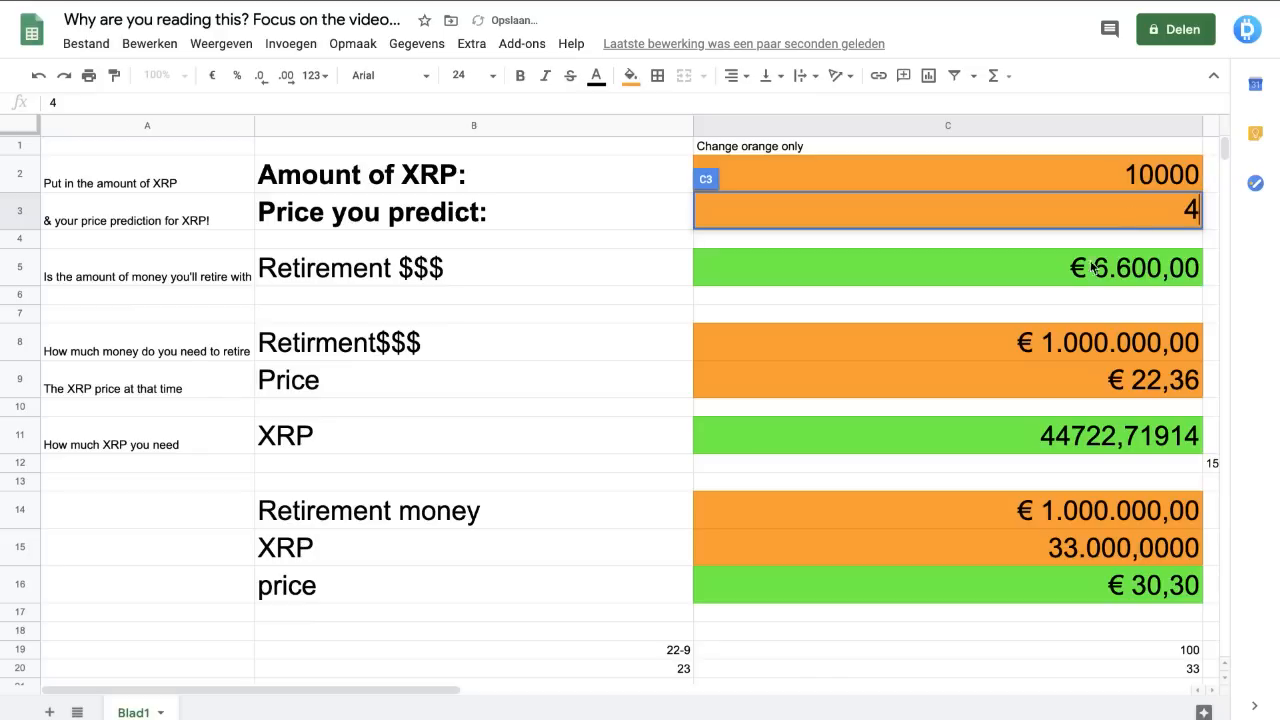
click(948, 268)
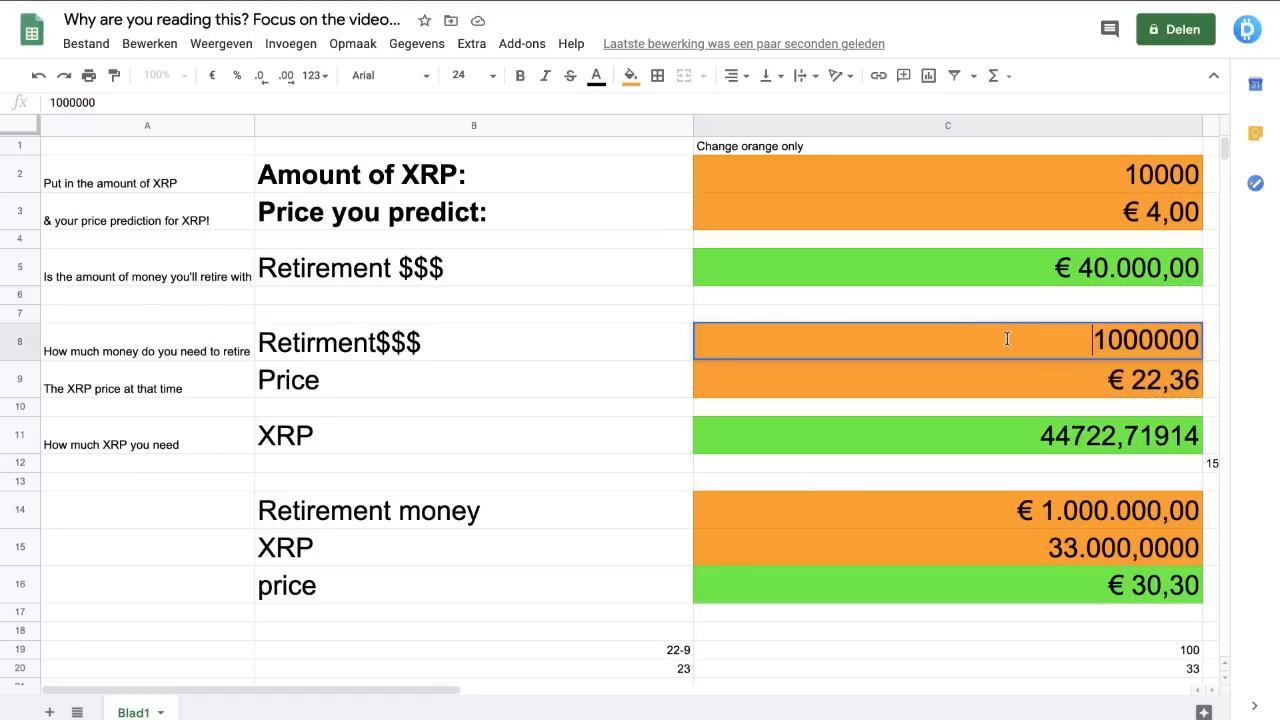
- Enter €400000 as the retirement target amount
text(4)
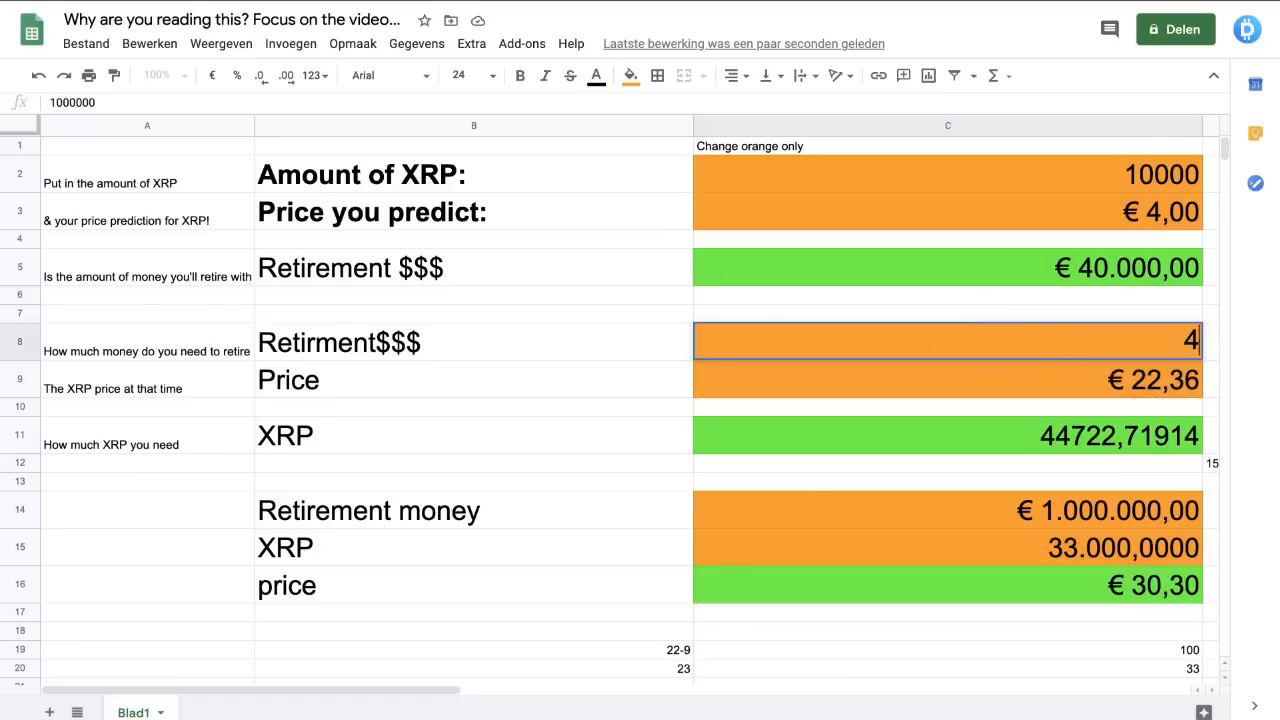
text(400000)
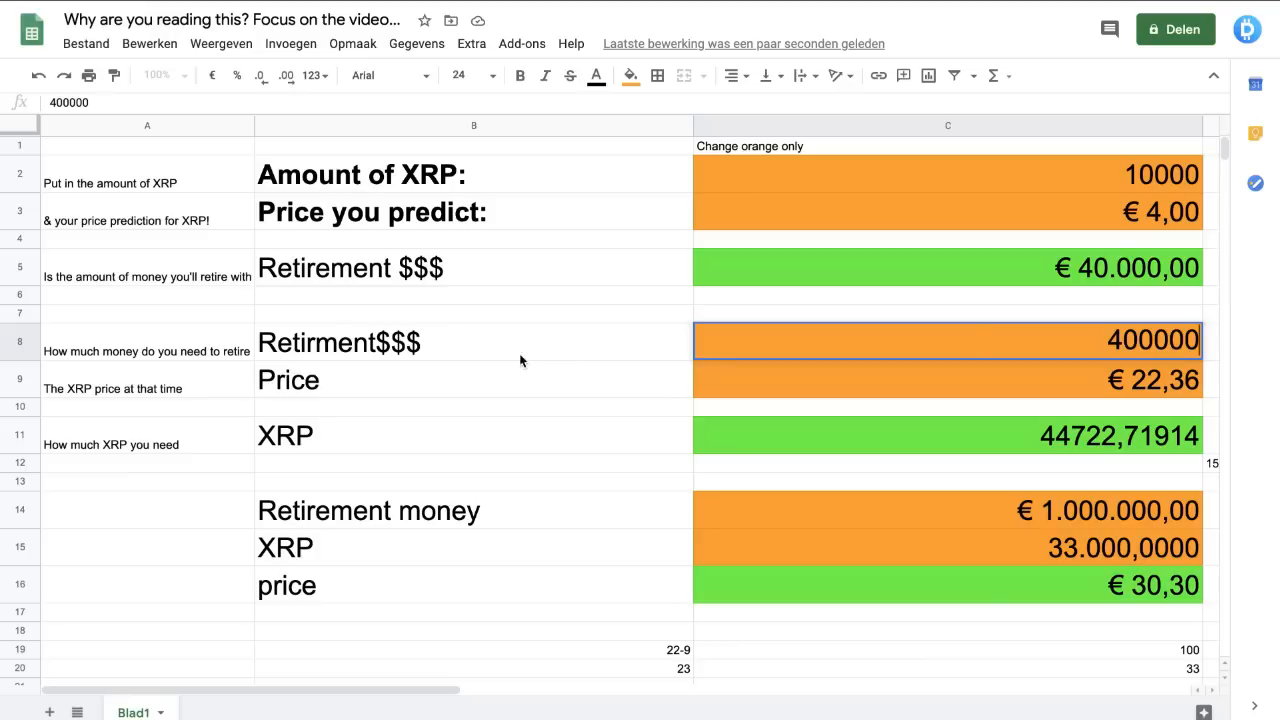
- Set XRP price to €11,66, fixing the #VALUE! error, then inspect the resulting 34305,31732 XRP formula
click(946, 380)
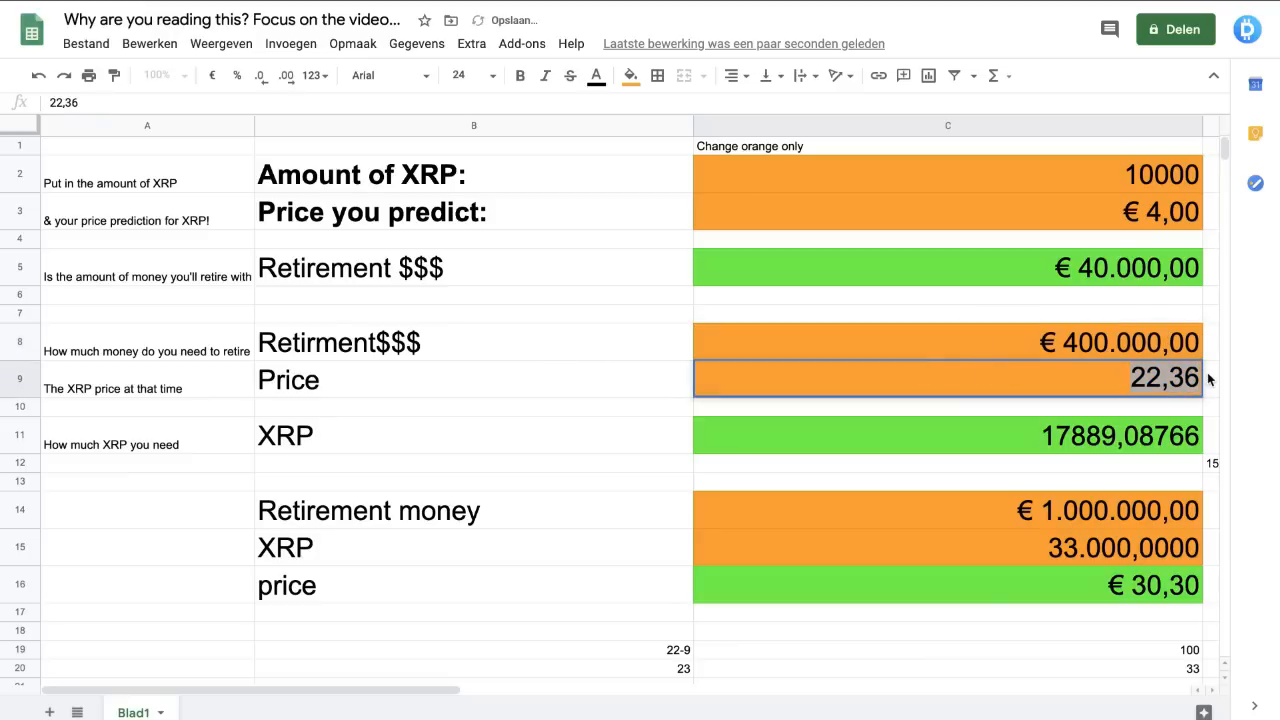
text(11.66)
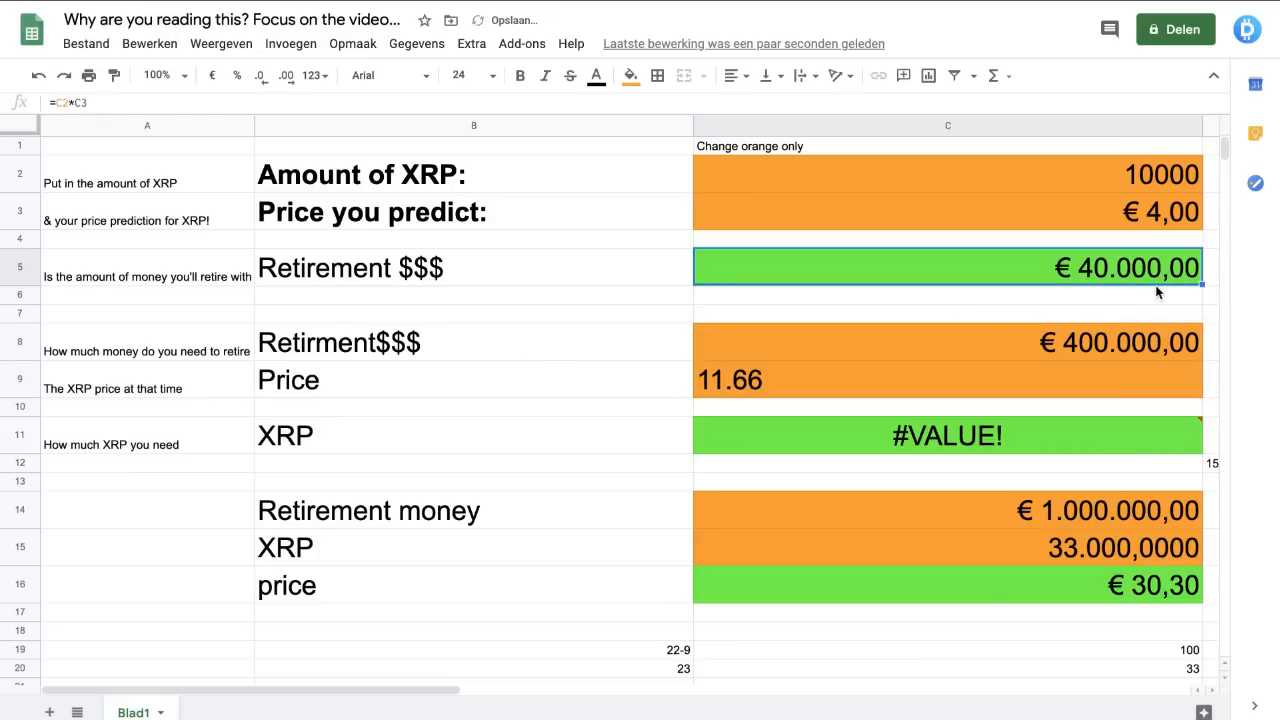
click(948, 380)
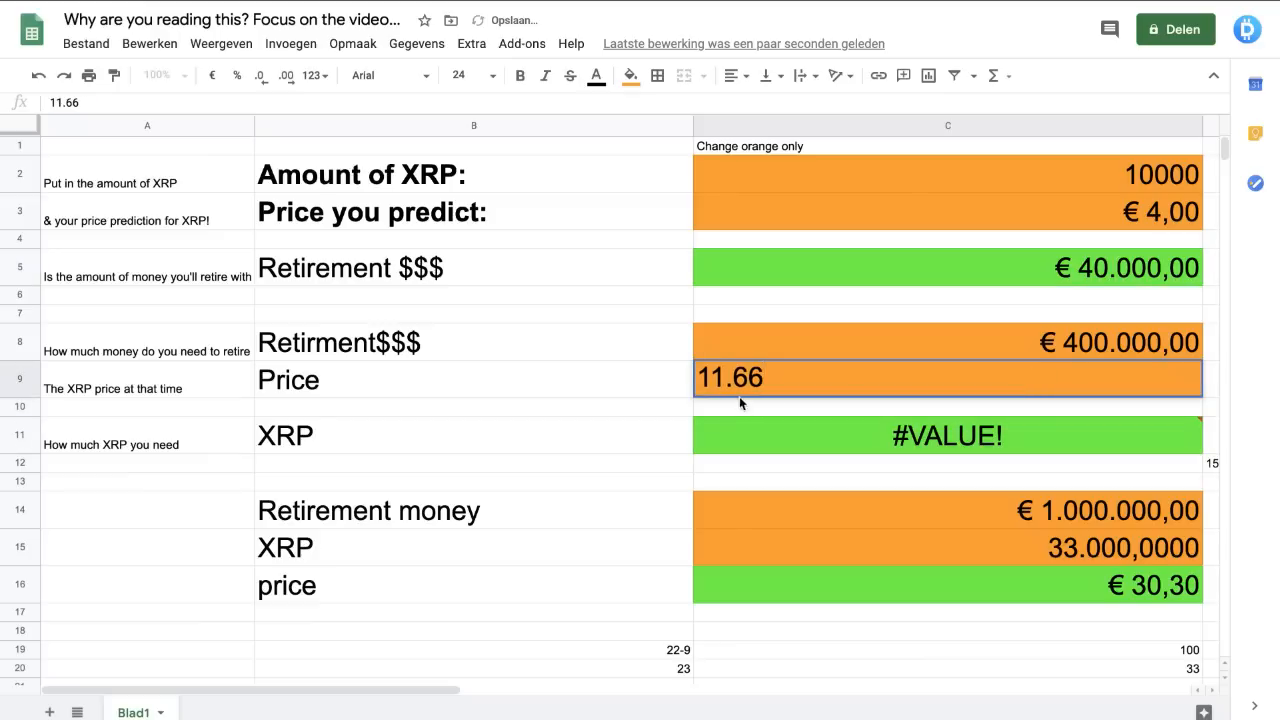
key(Enter)
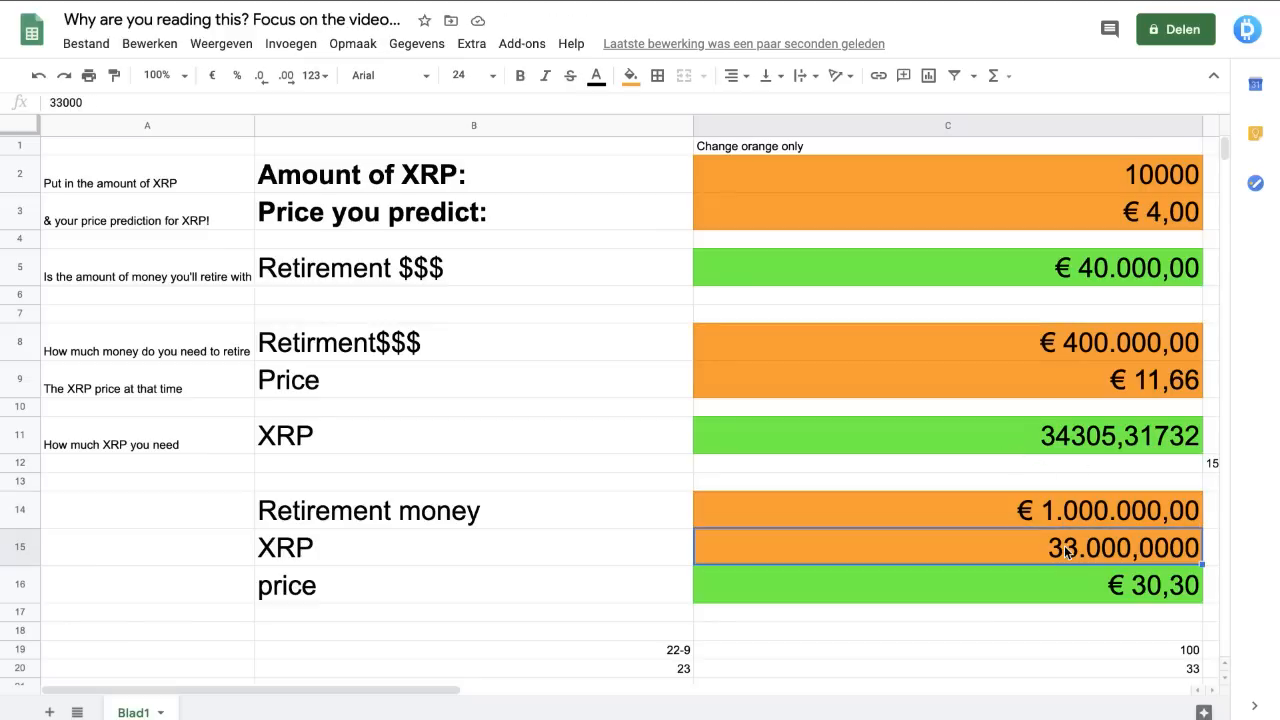
mouse_move(712, 540)
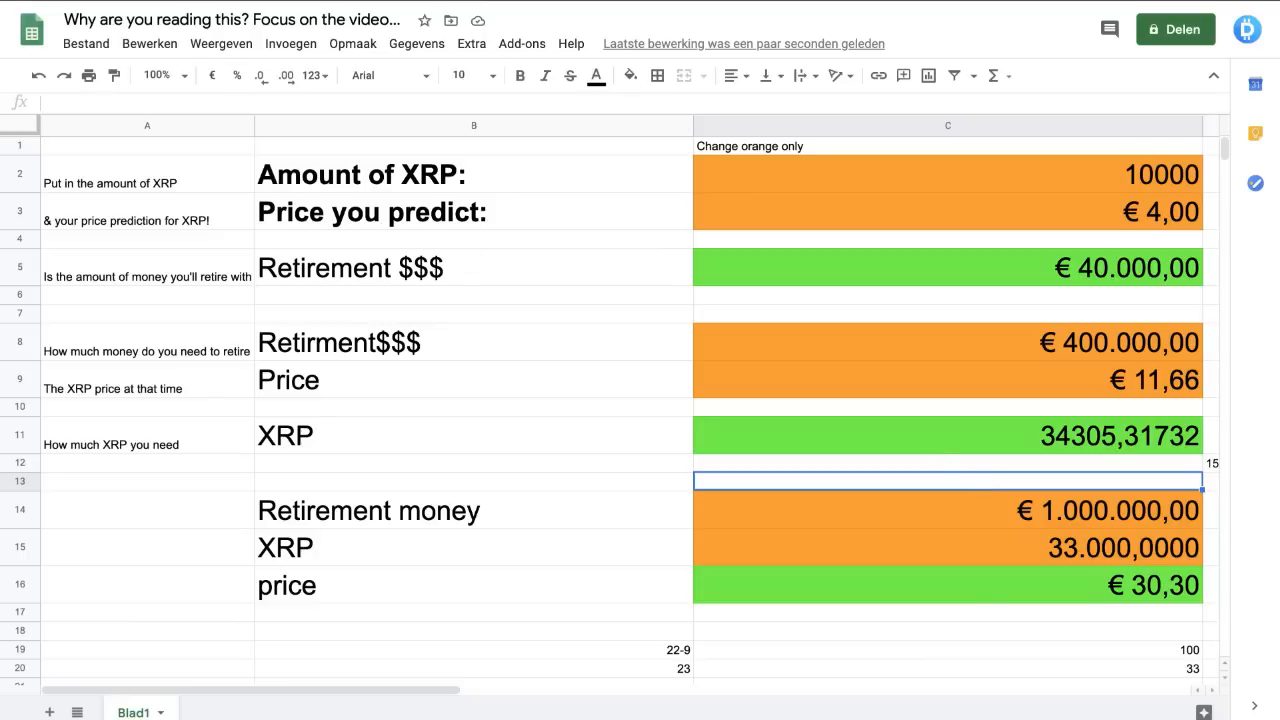
mouse_move(640, 280)
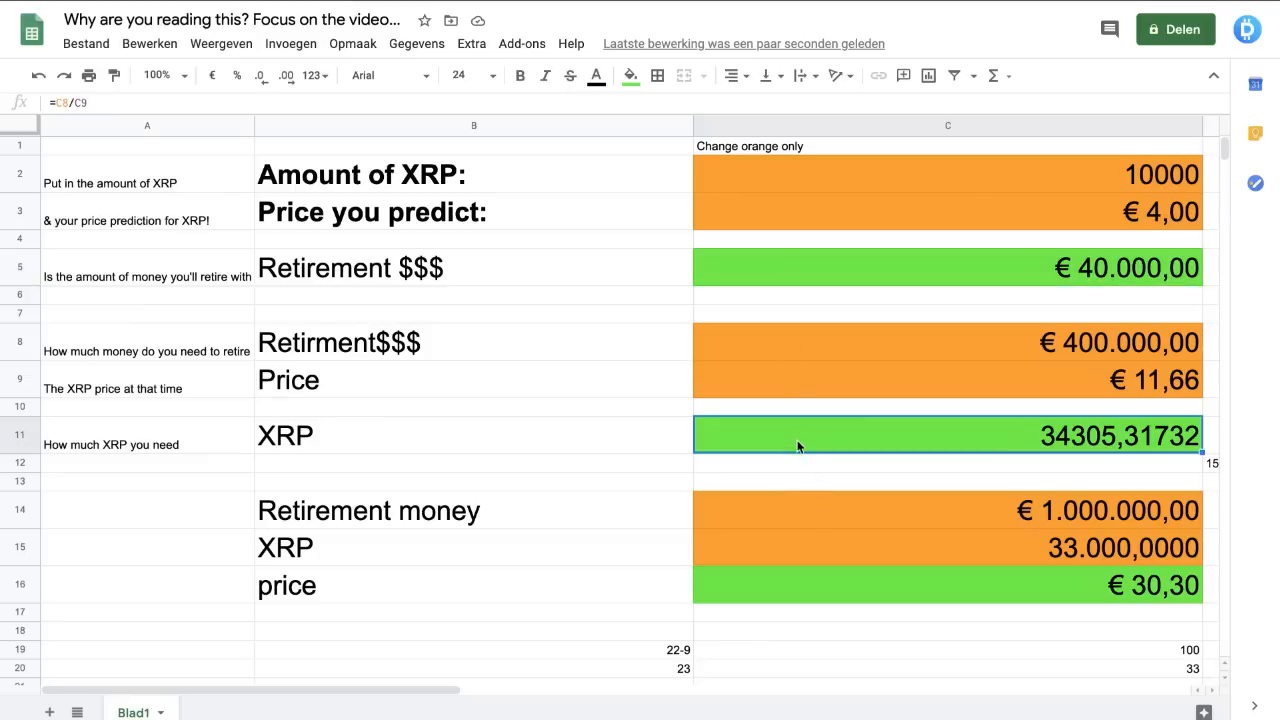
click(948, 584)
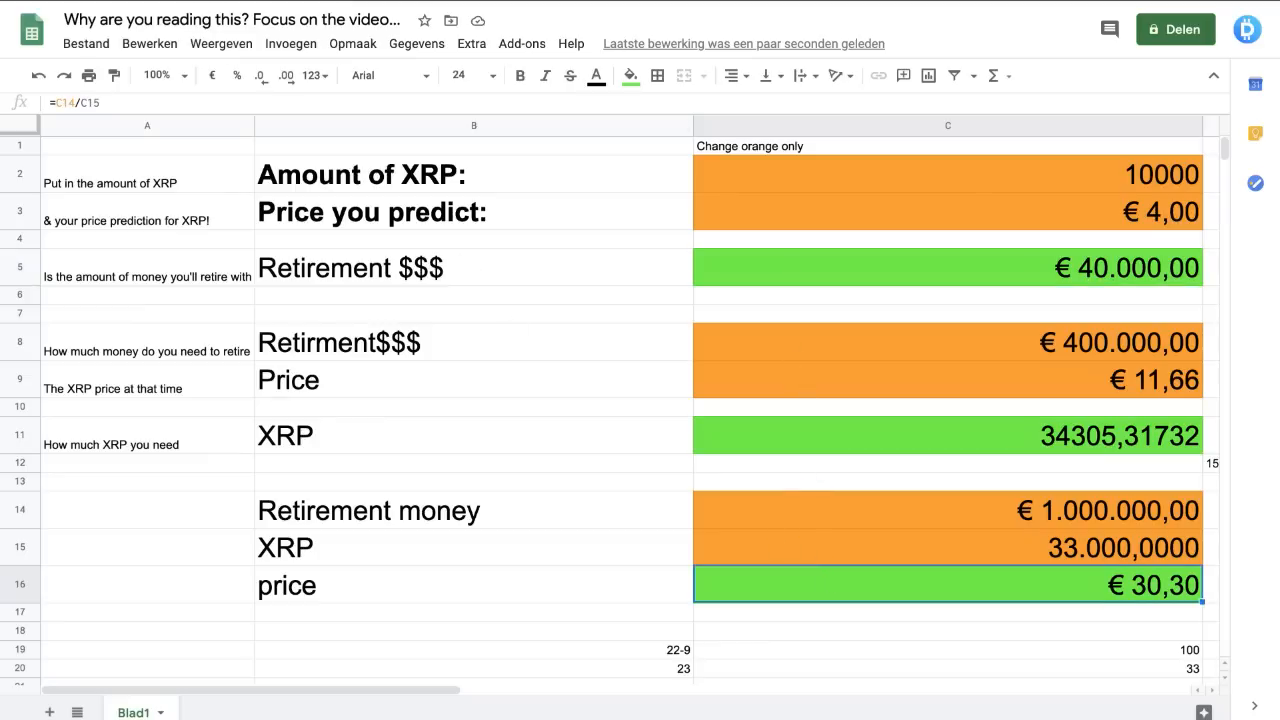